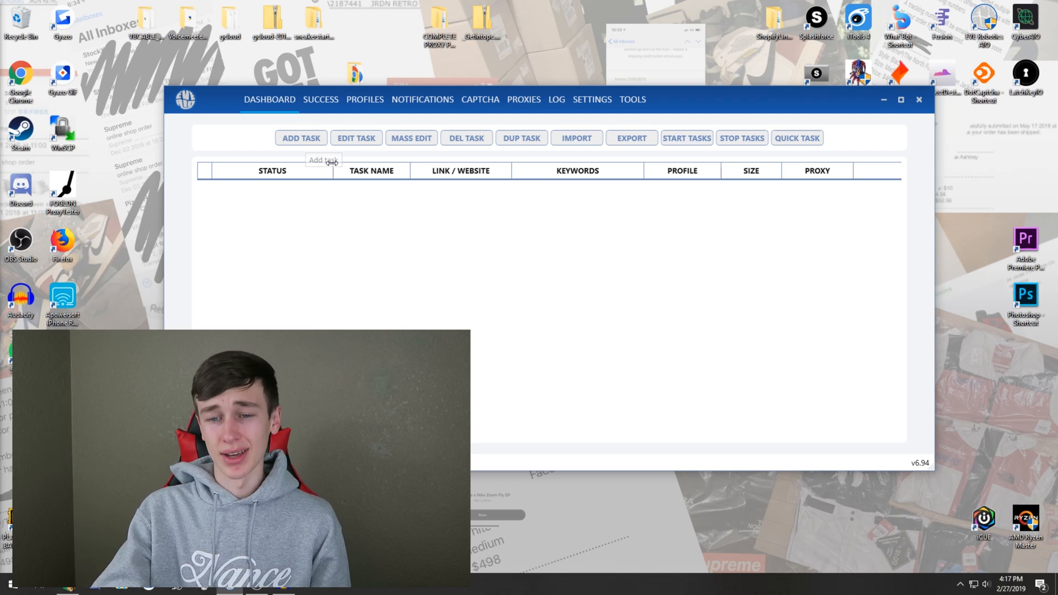
mouse_move(377, 271)
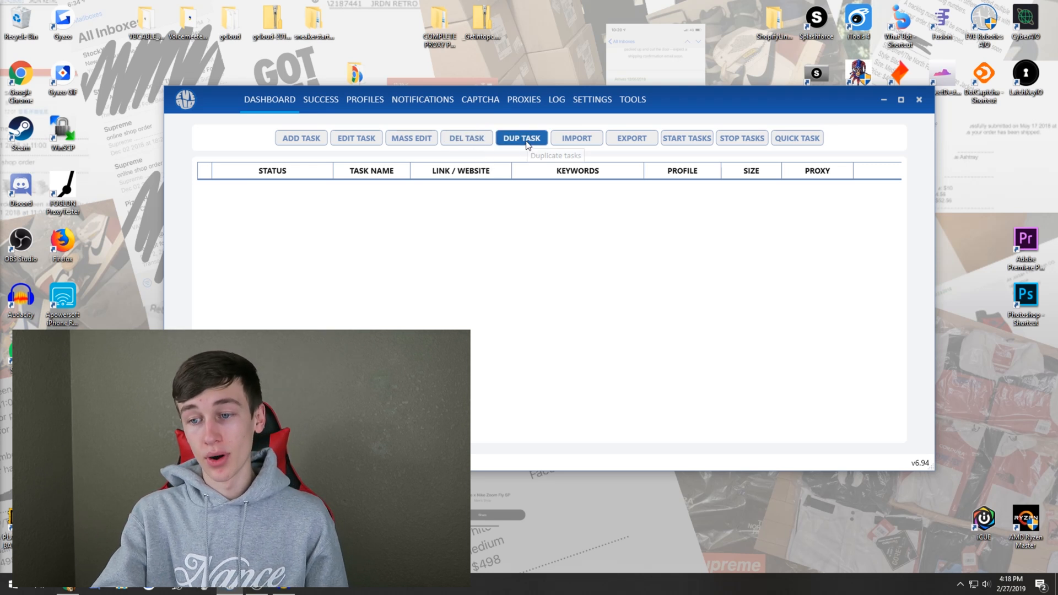
mouse_move(633, 167)
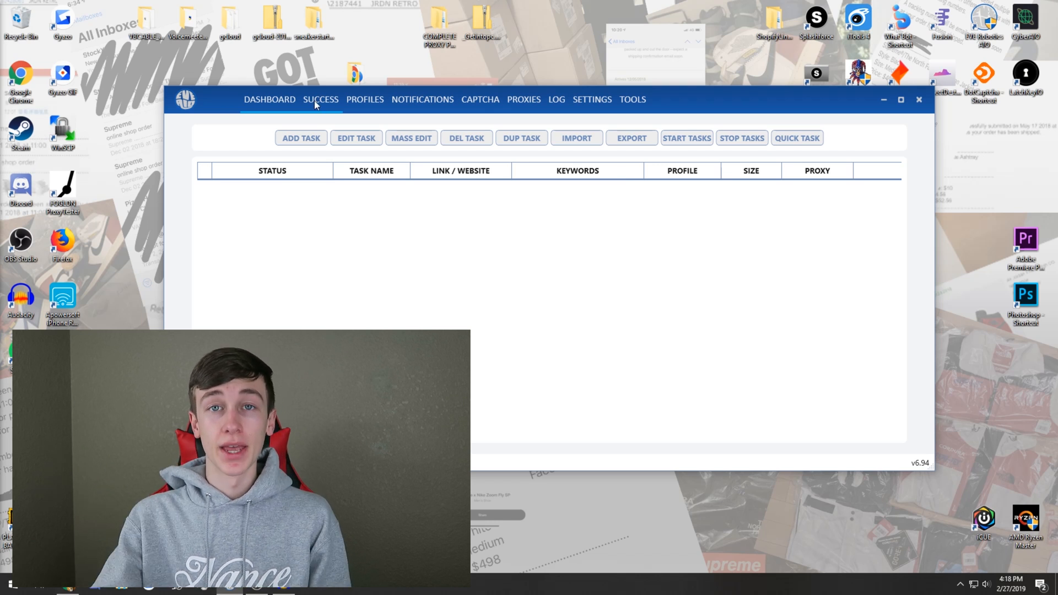
- Open the SUCCESS tab and review the empty checkout list
left_click(320, 99)
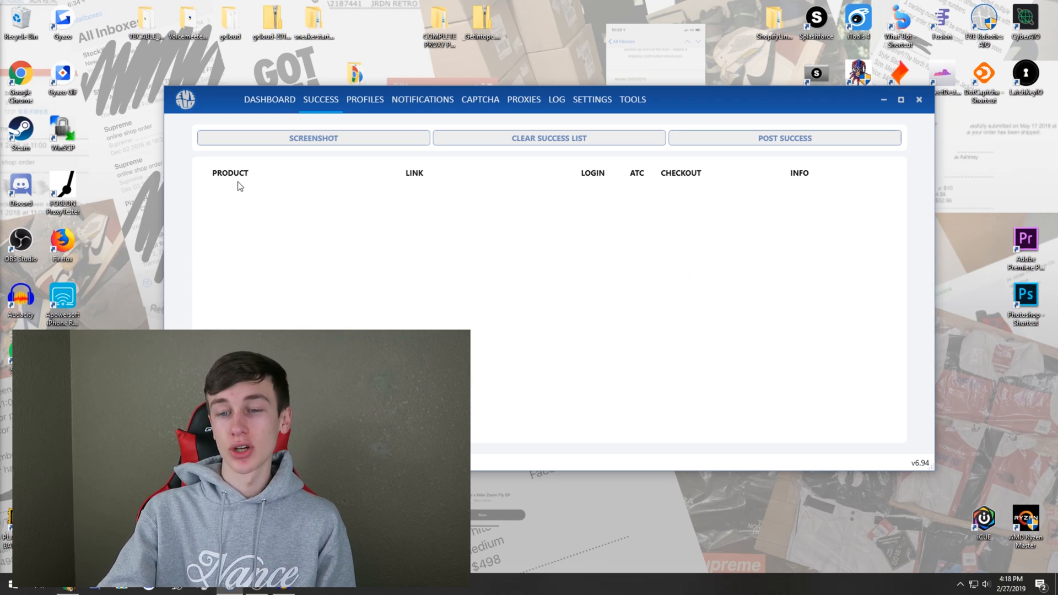
mouse_move(746, 178)
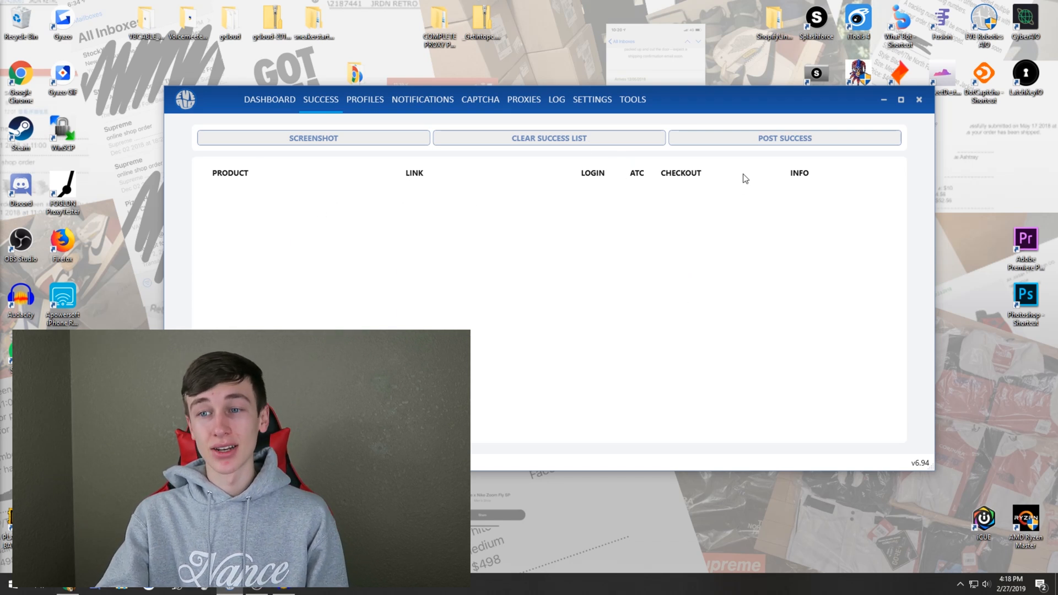
mouse_move(567, 202)
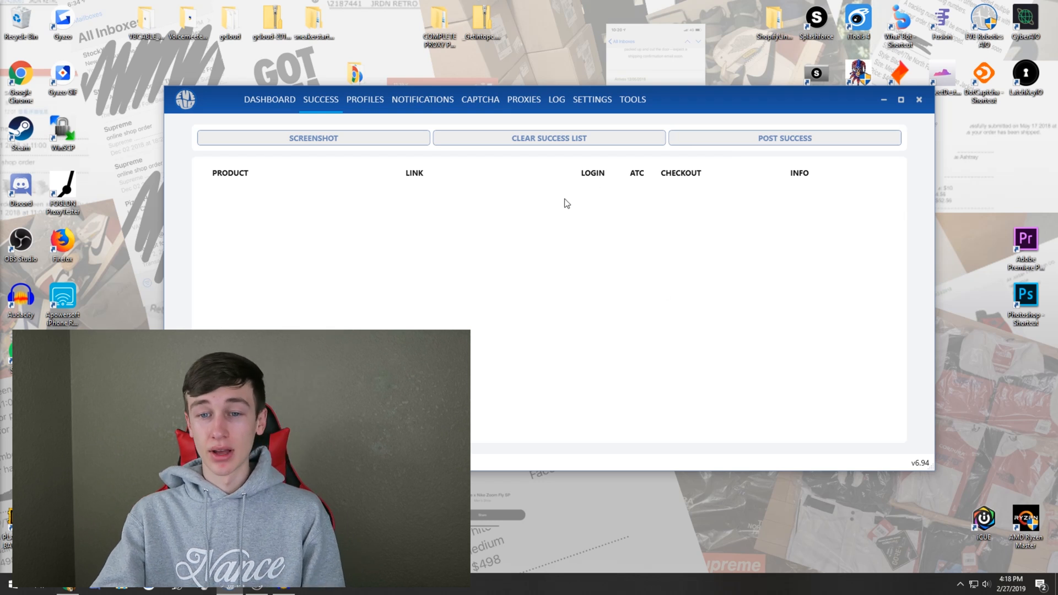
left_click(313, 138)
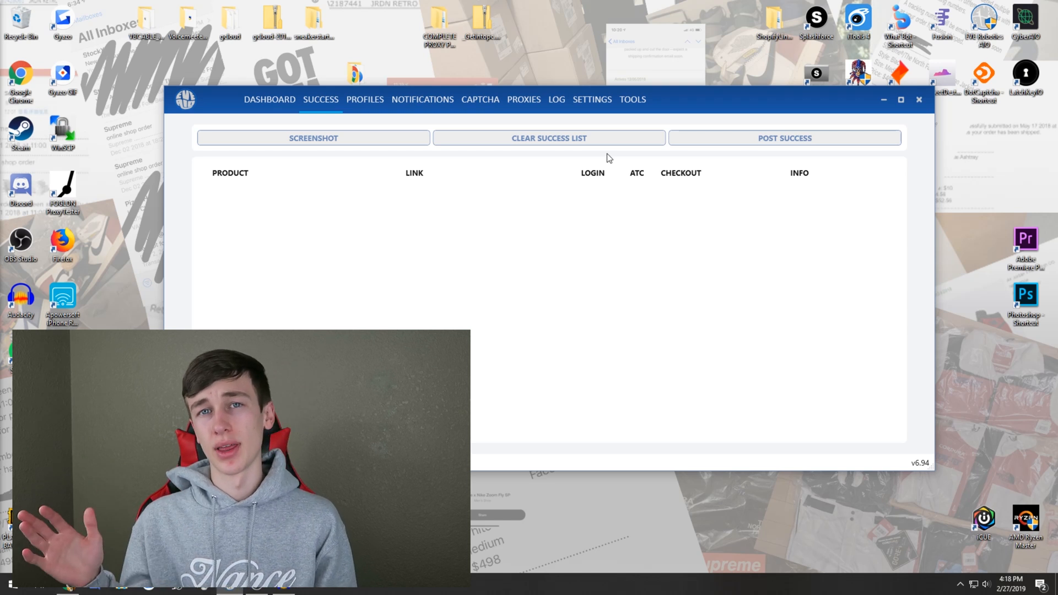
- Open the PROFILES page and bring up the Privacy.com card manager
left_click(364, 99)
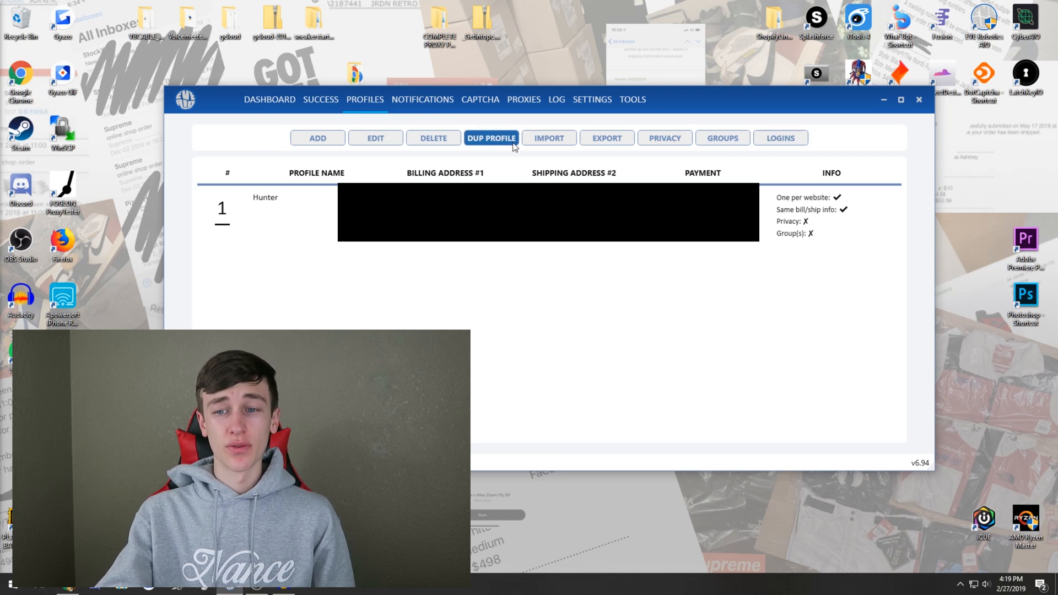
left_click(780, 138)
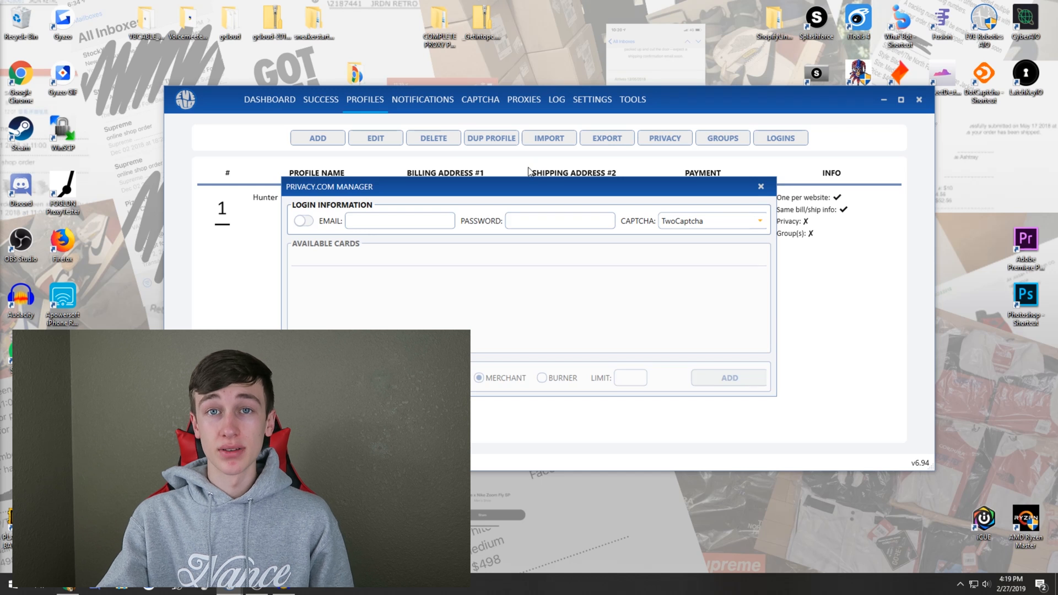
mouse_move(473, 252)
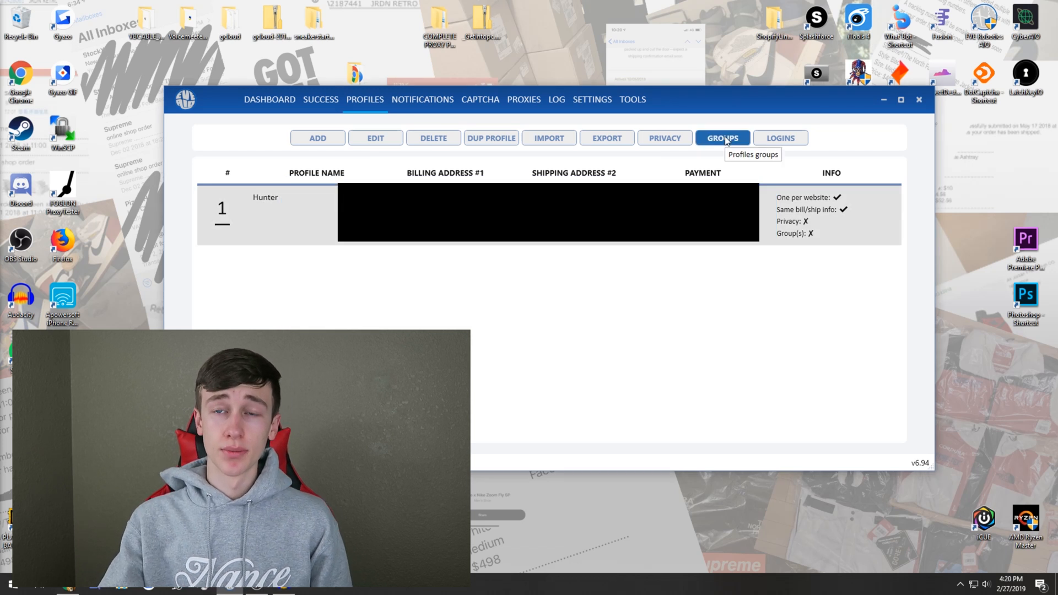
left_click(721, 138)
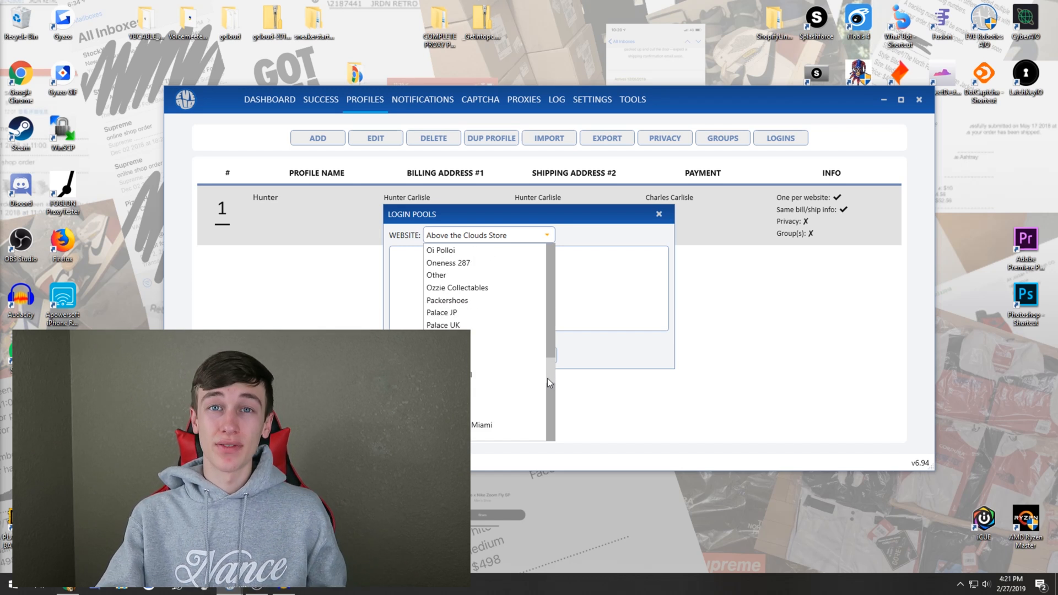
scroll("down", 3)
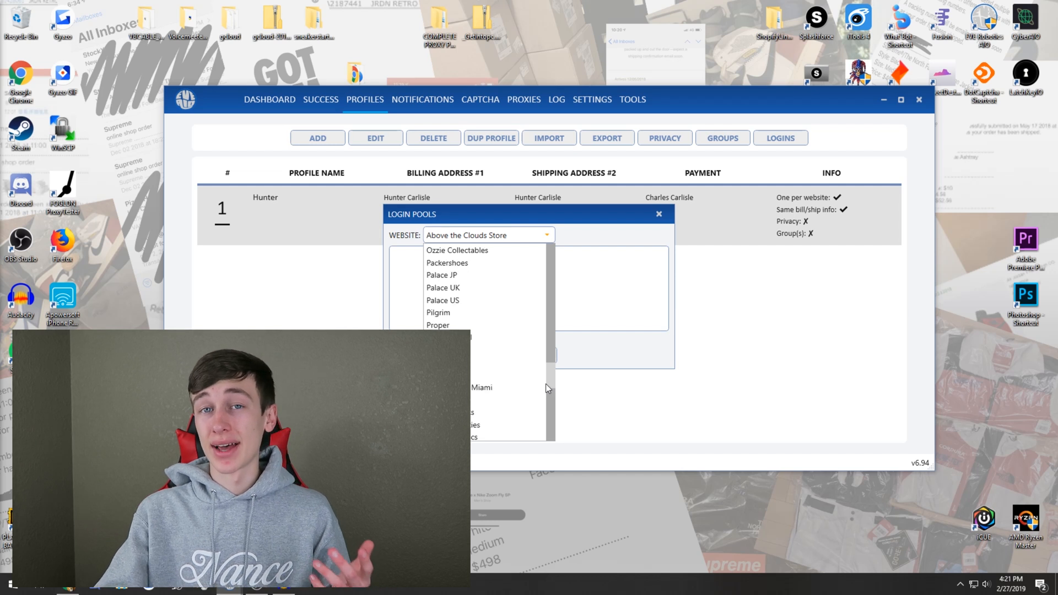
scroll("down", 3)
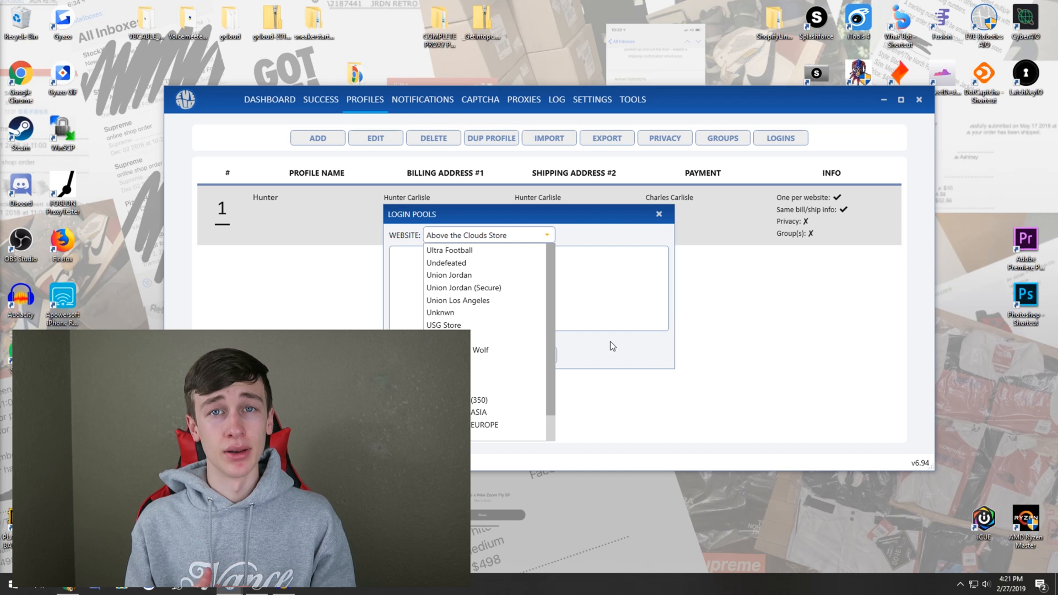
left_click(658, 213)
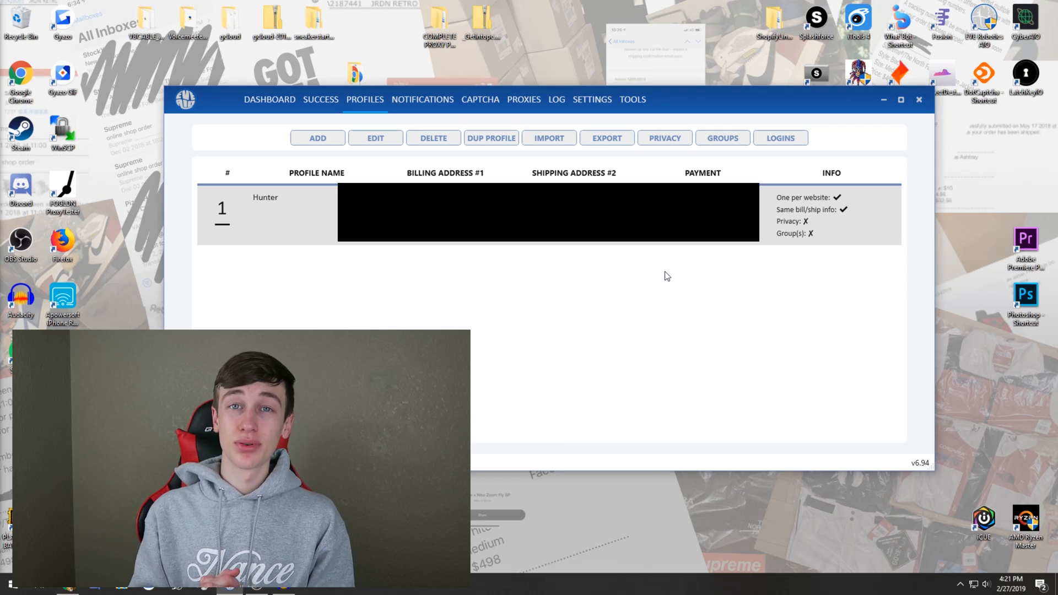
- Enable Discord notifications, add a Checkout webhook row, and begin editing its message
left_click(421, 100)
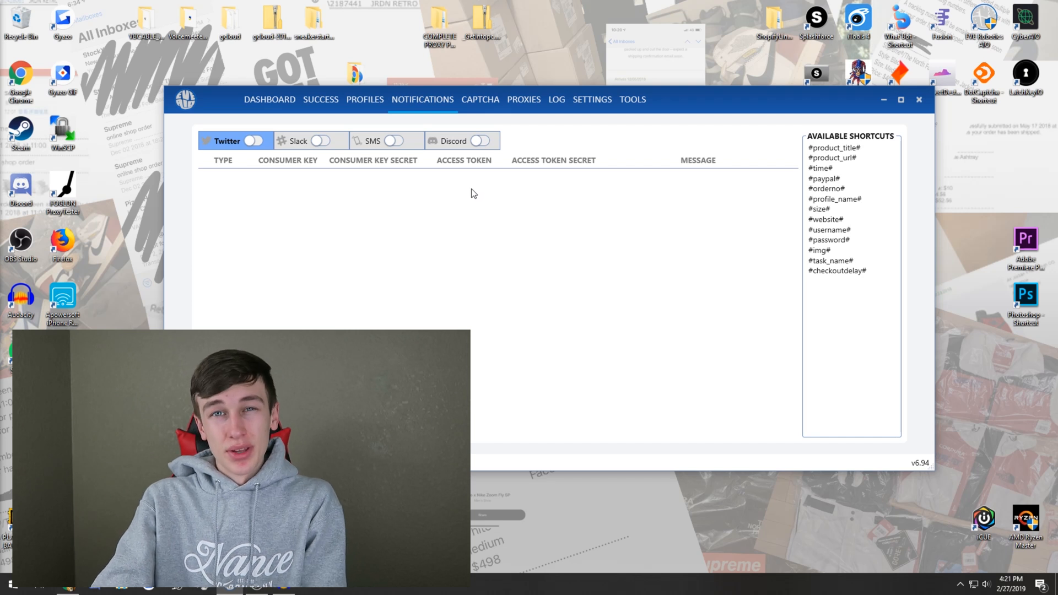
left_click(481, 140)
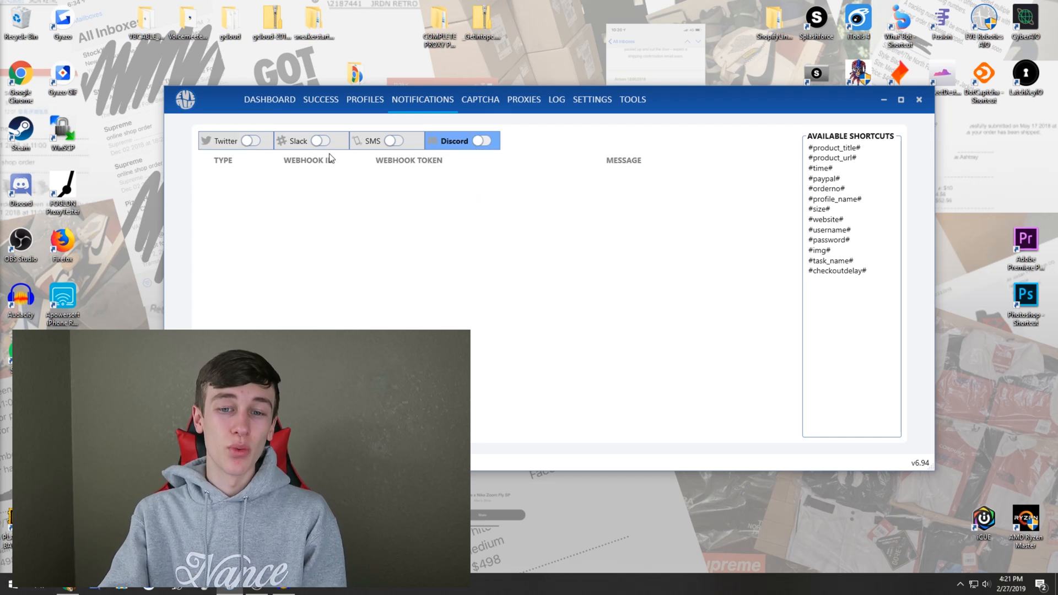
mouse_move(289, 209)
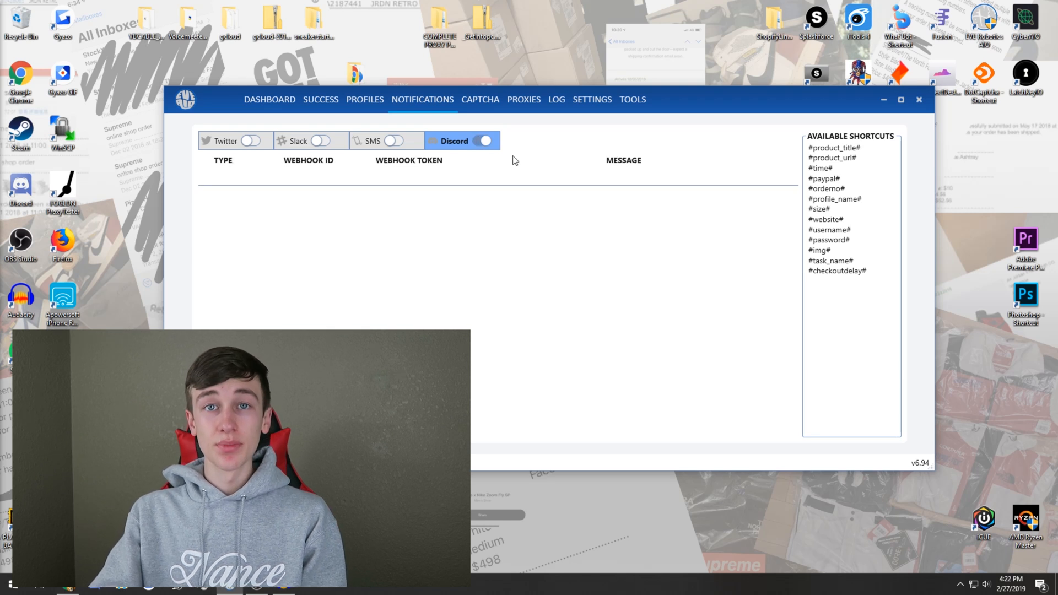
mouse_move(236, 183)
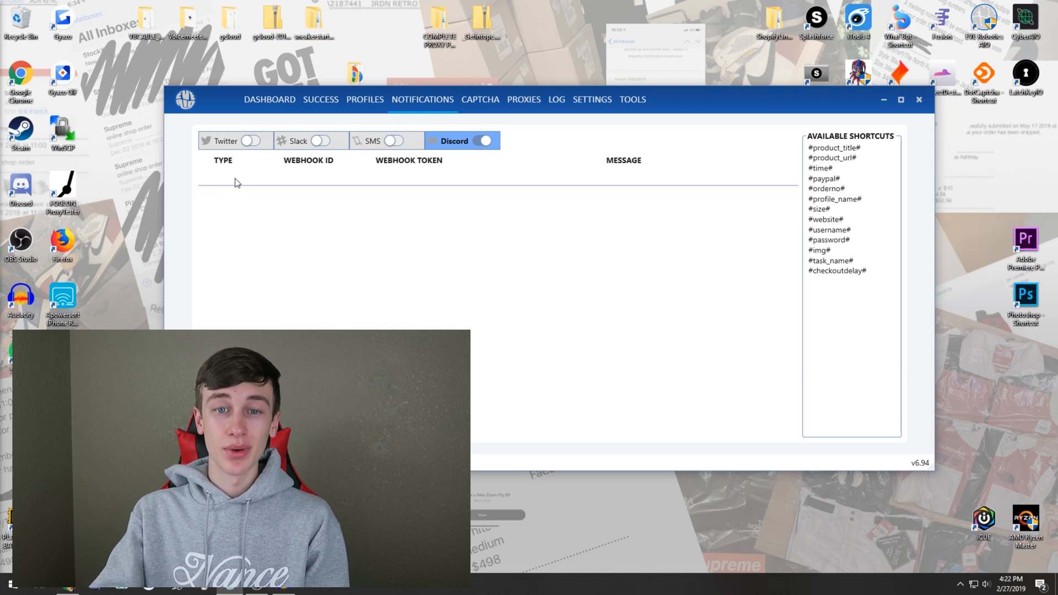
left_click(222, 177)
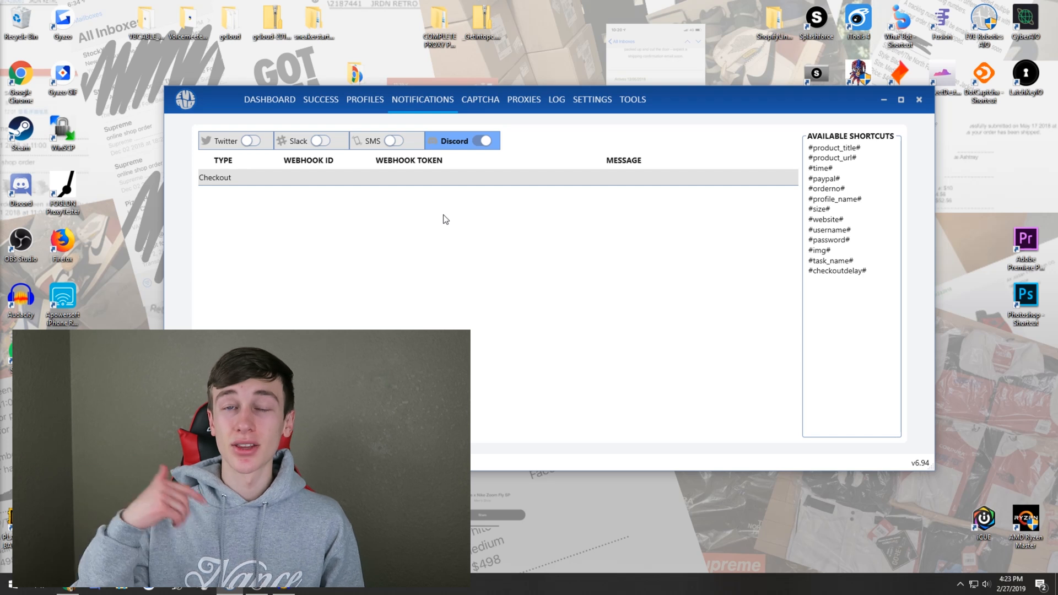
left_click(622, 177)
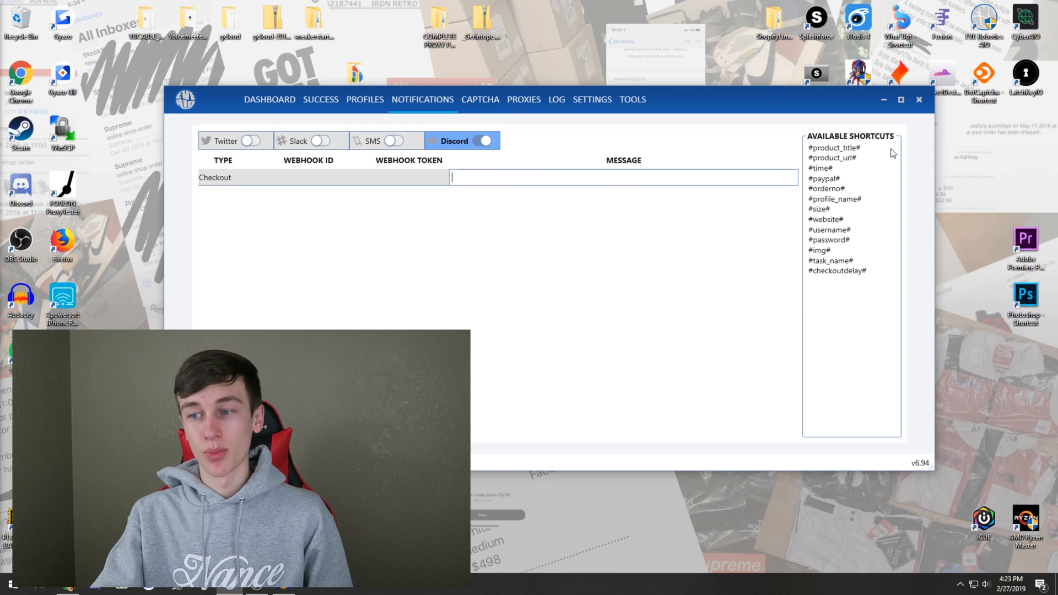
mouse_move(856, 174)
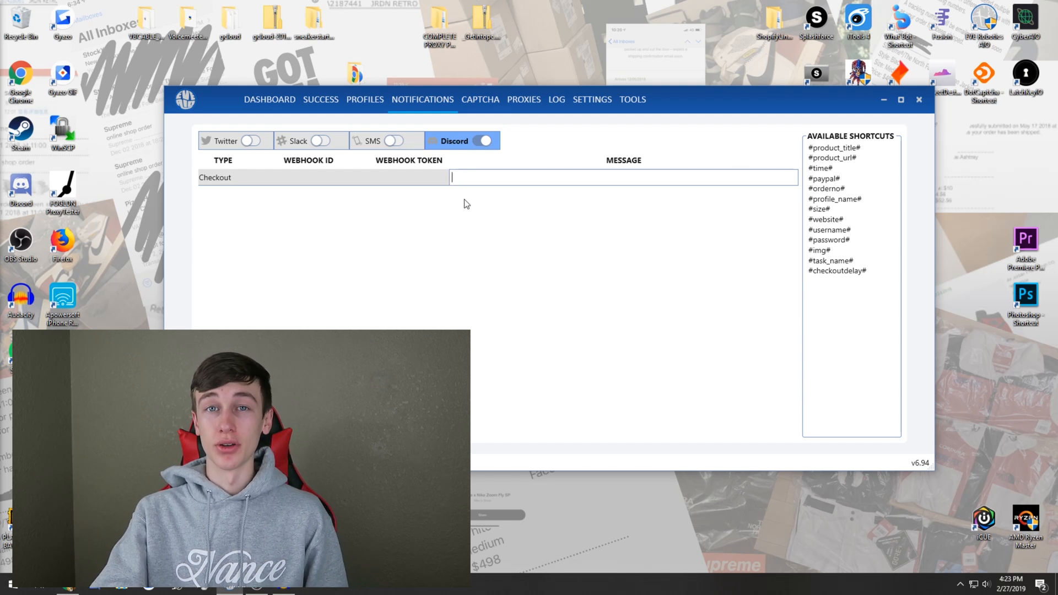
- Open the CAPTCHA tab showing manual solvers and 2Captcha, AntiCaptcha, ImageTypers key fields
left_click(480, 99)
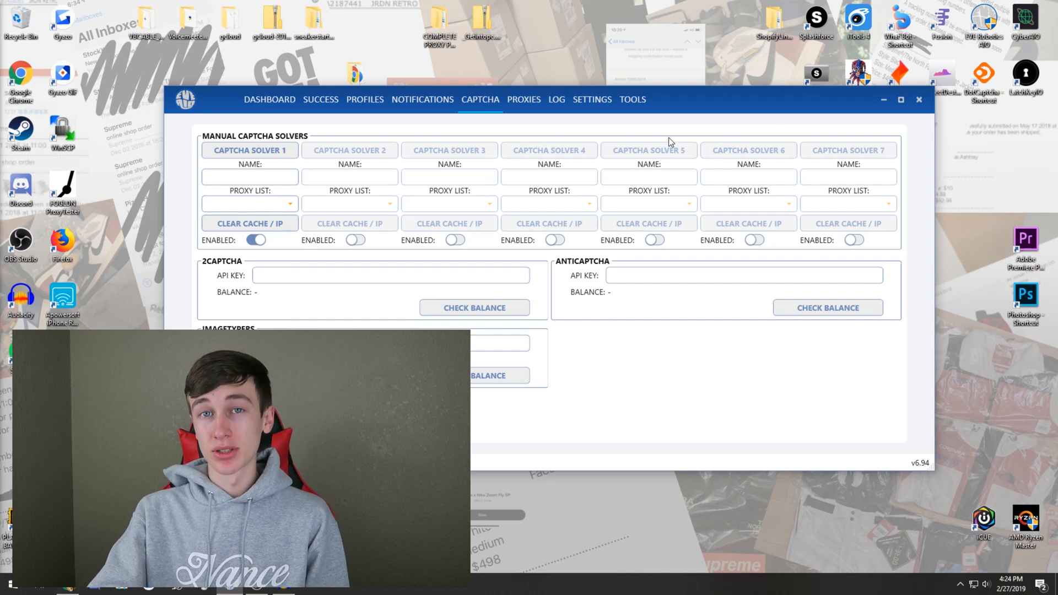
mouse_move(349, 168)
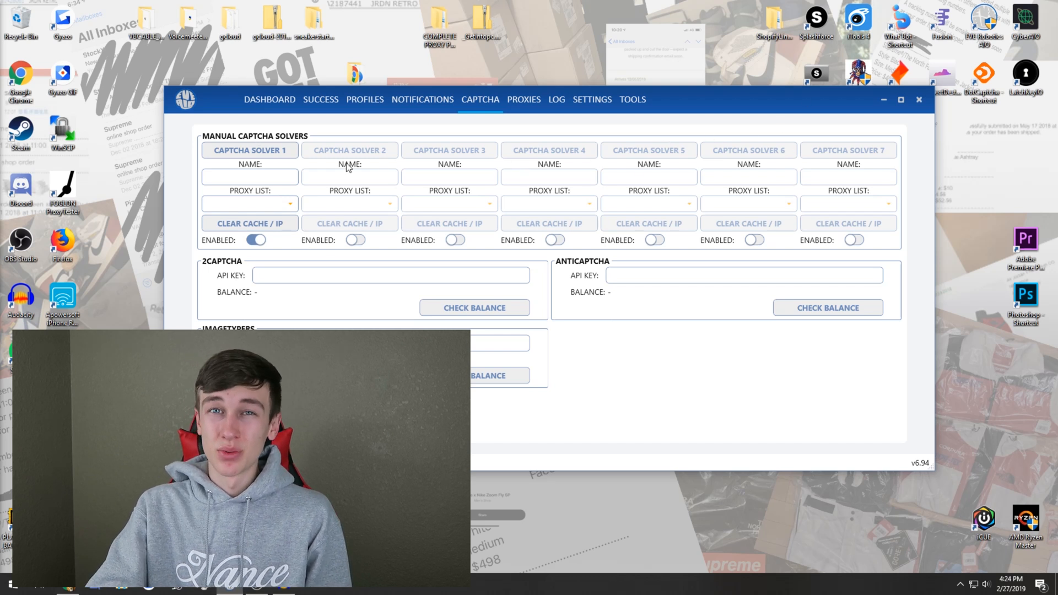
mouse_move(363, 217)
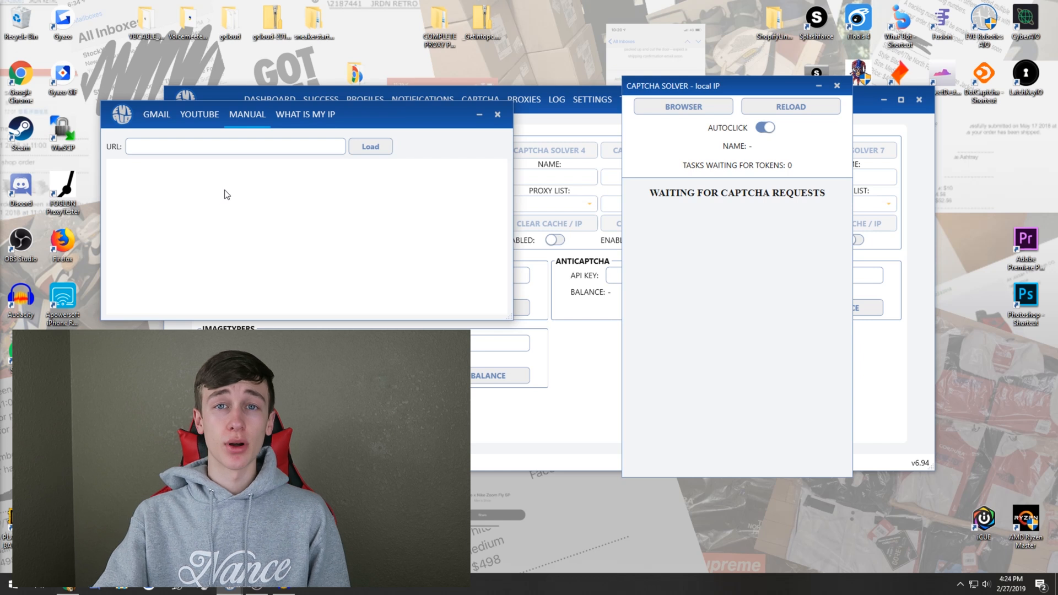
mouse_move(226, 177)
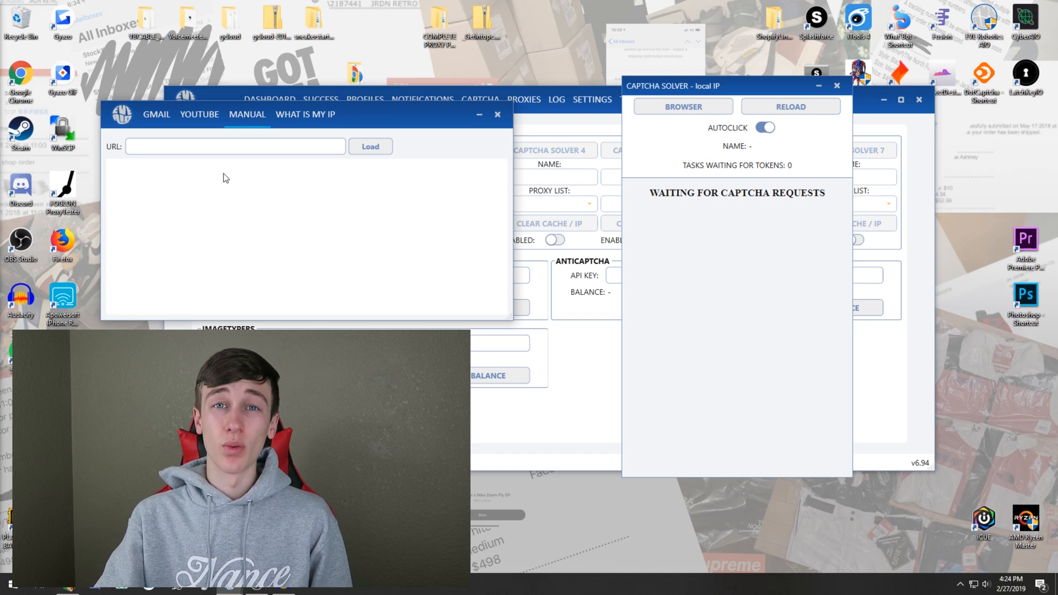
- Close the manual captcha solver's browser window
left_click(498, 115)
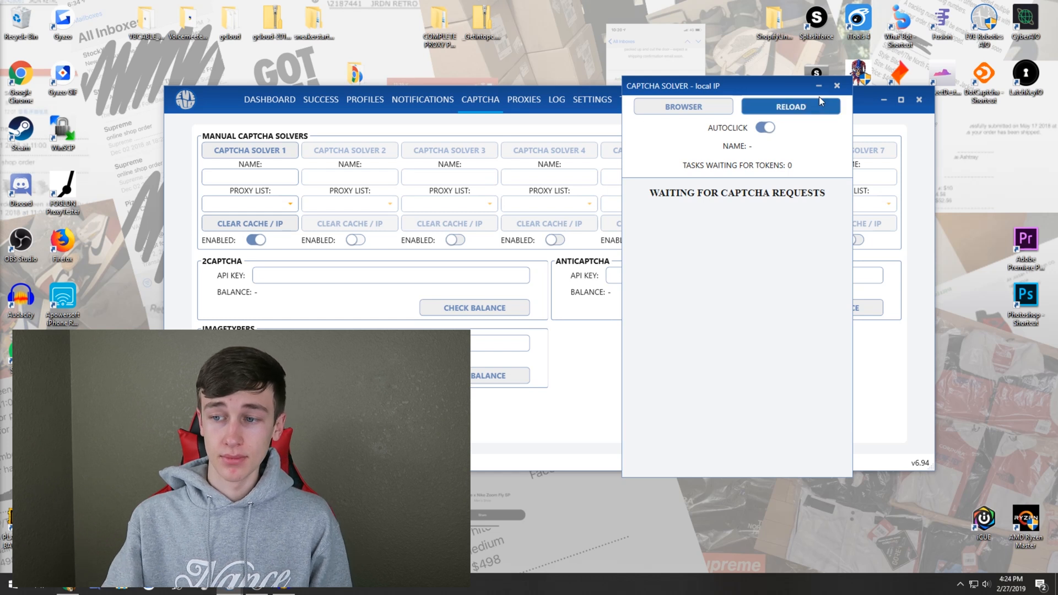
mouse_move(809, 216)
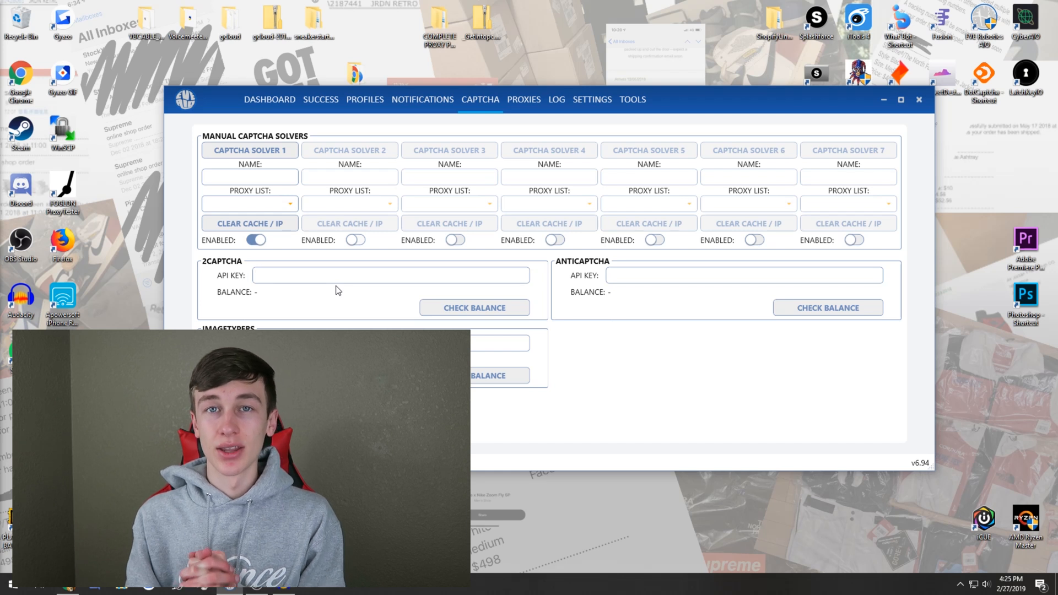
- Focus the 2Captcha API key field, then switch to the empty PROXIES page
left_click(390, 274)
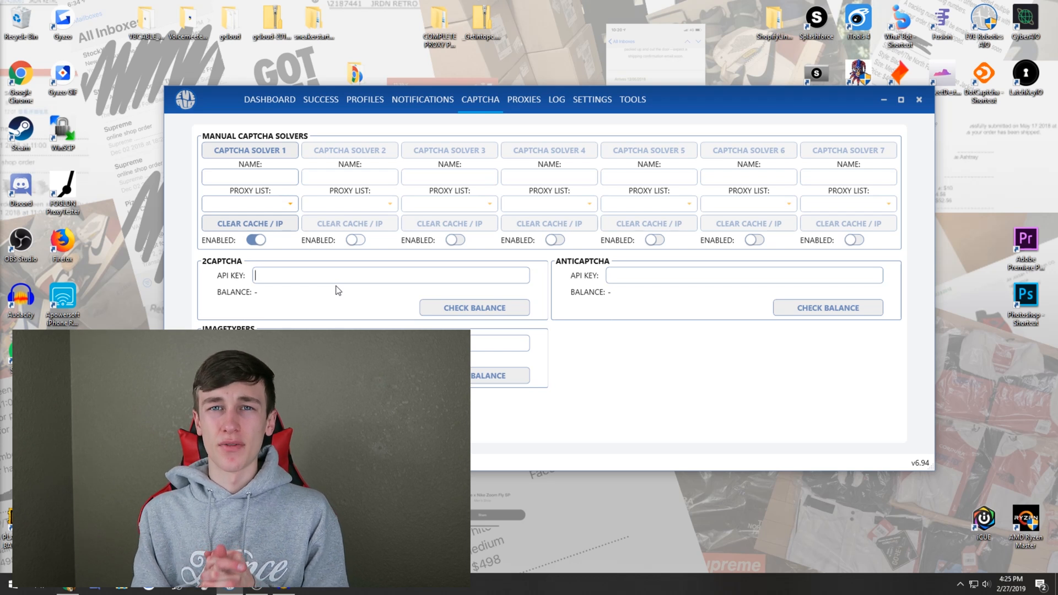
left_click(524, 99)
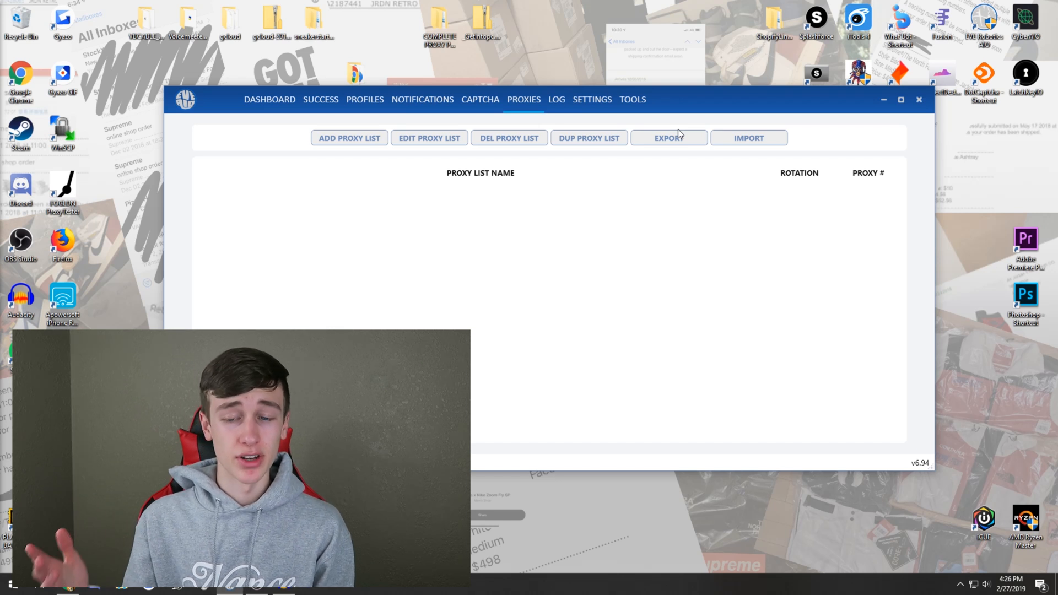
- Open and cancel the Add / Edit Proxy List editor, then view the empty LOG
left_click(349, 138)
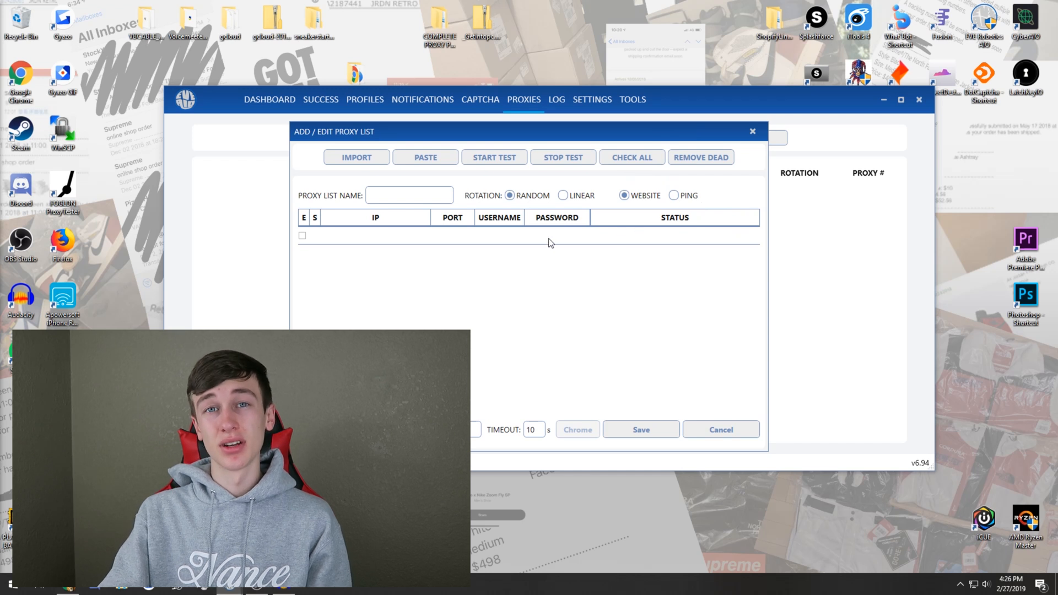
mouse_move(506, 210)
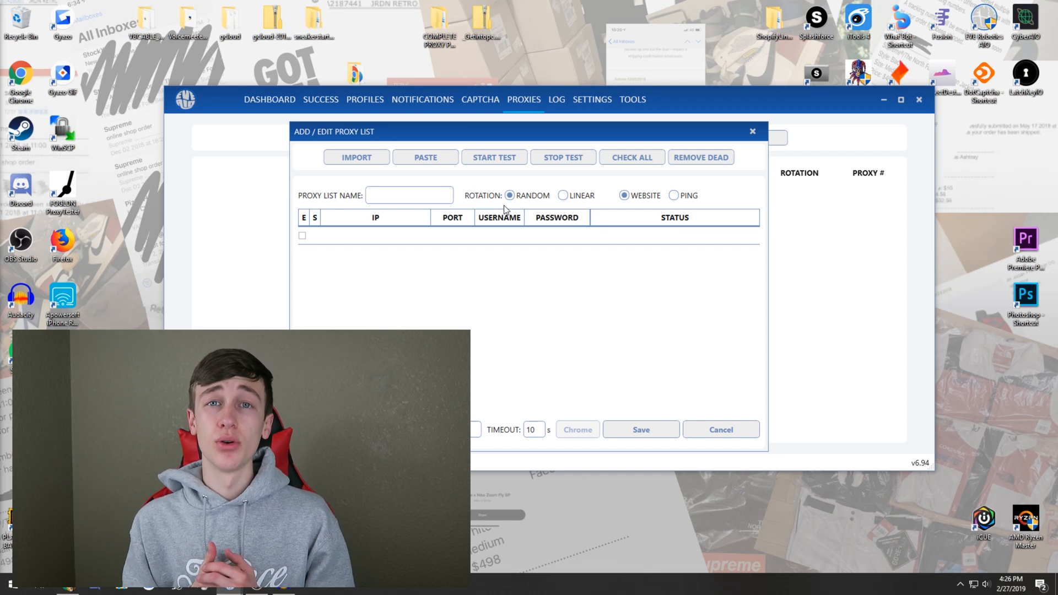
left_click(556, 99)
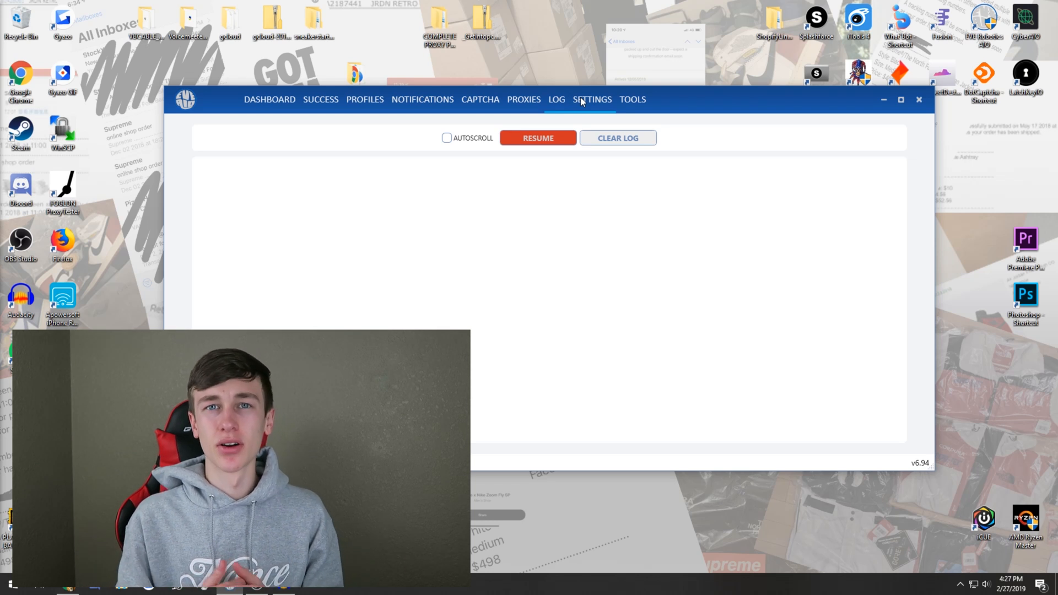
- Open the SETTINGS page covering updates, smart schedule, quick tasks, sounds and environment
left_click(592, 99)
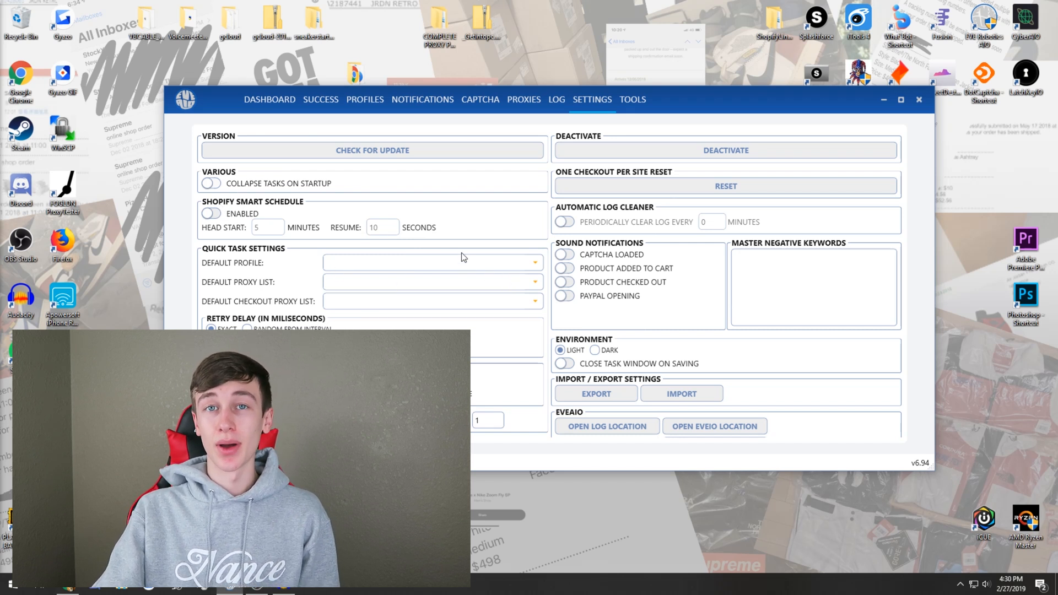
mouse_move(459, 230)
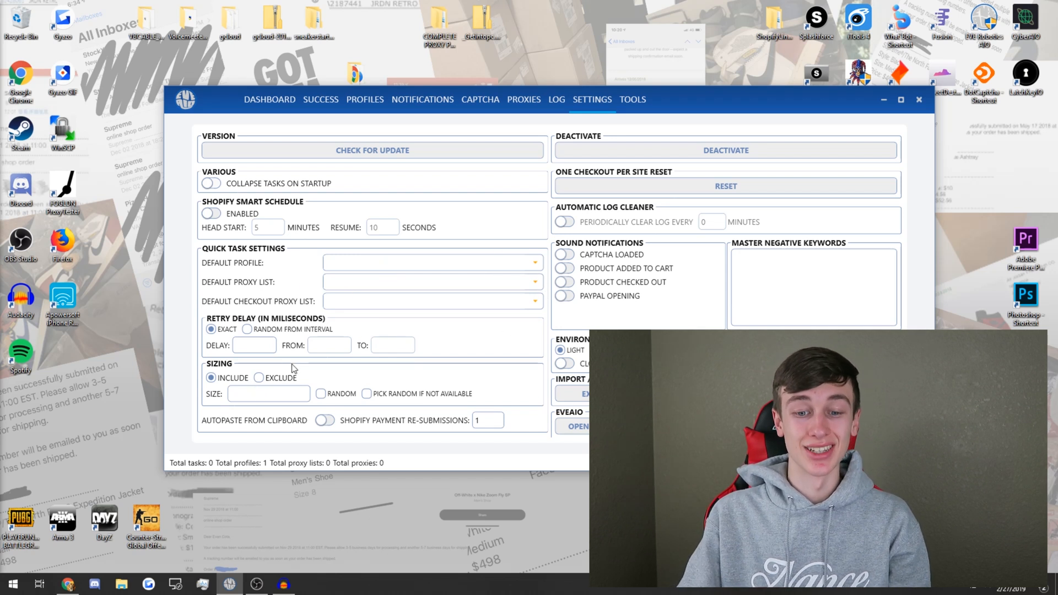
mouse_move(313, 319)
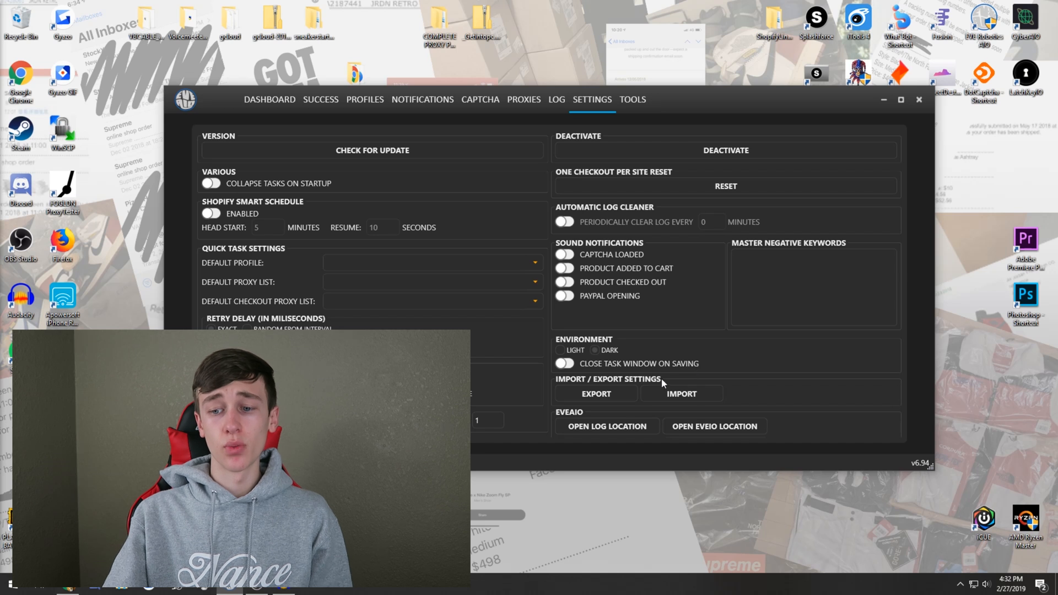
mouse_move(702, 352)
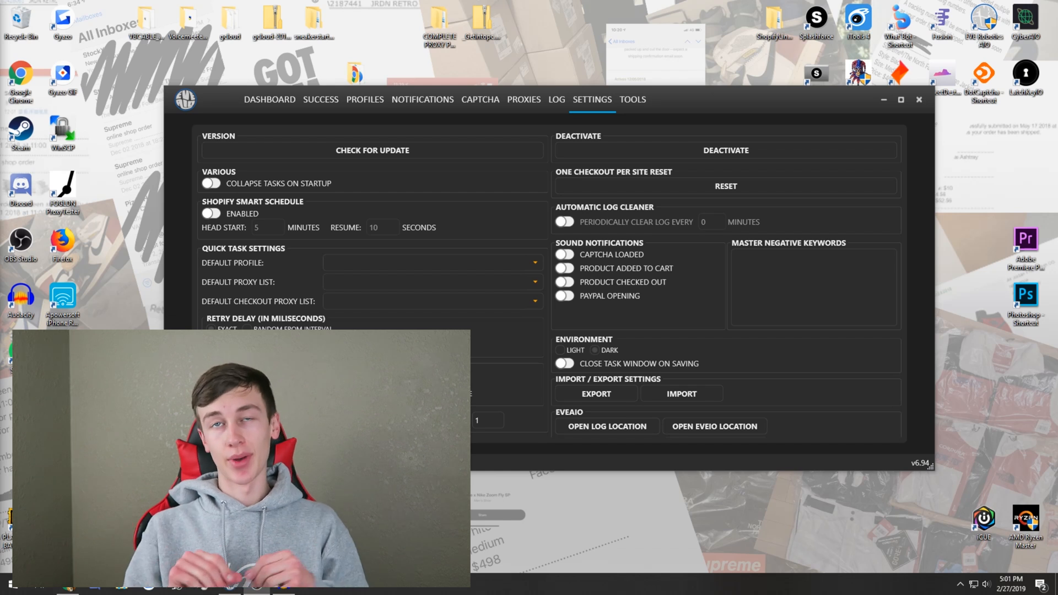
- Go back to the DASHBOARD, which still has no tasks
left_click(268, 99)
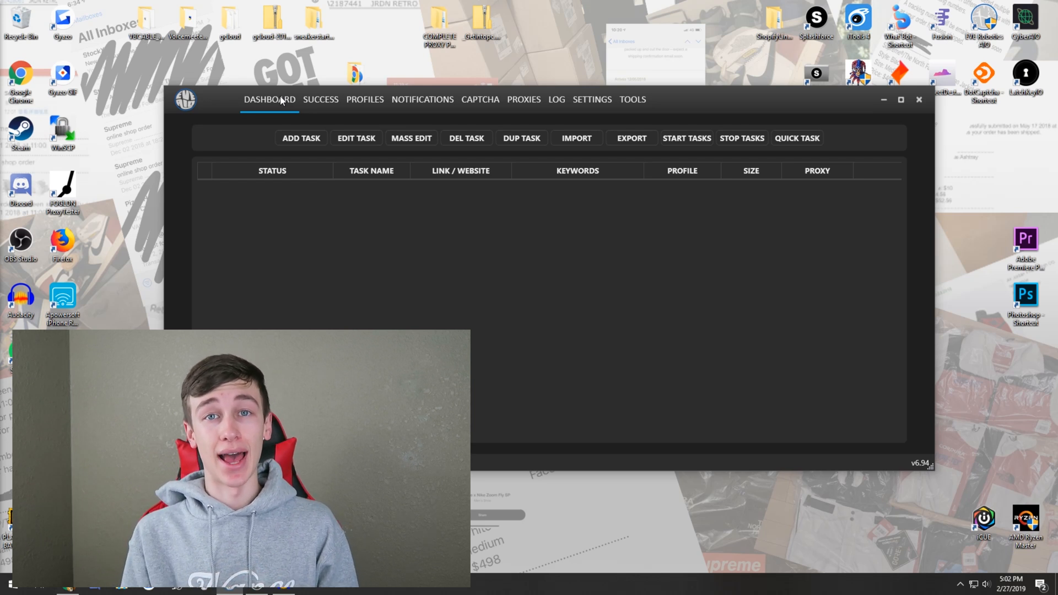
- Start a new task set to ---all profiles--- and the KEYWORDS task type
left_click(300, 138)
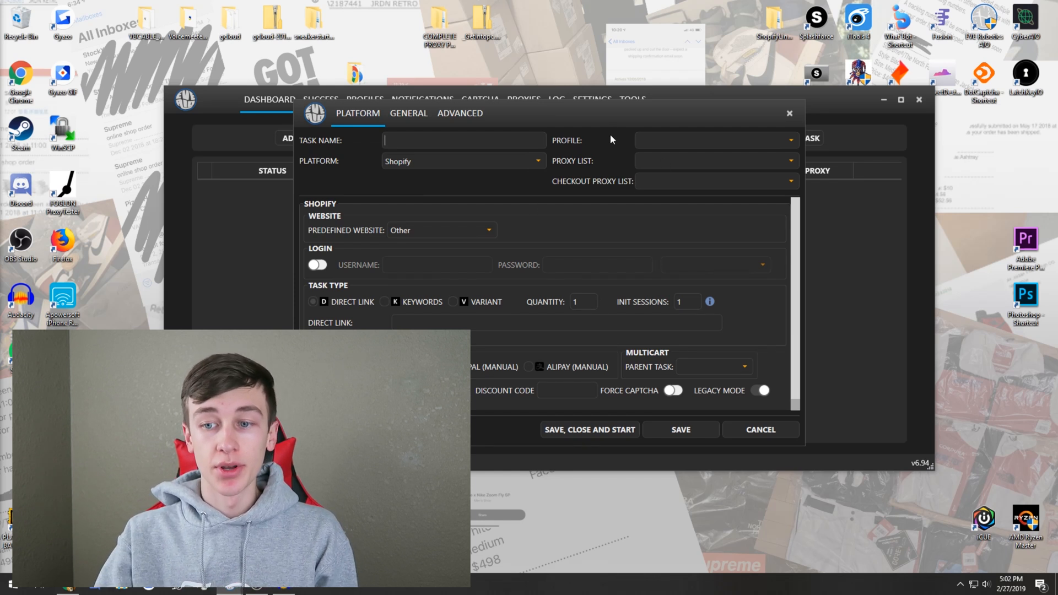
mouse_move(673, 169)
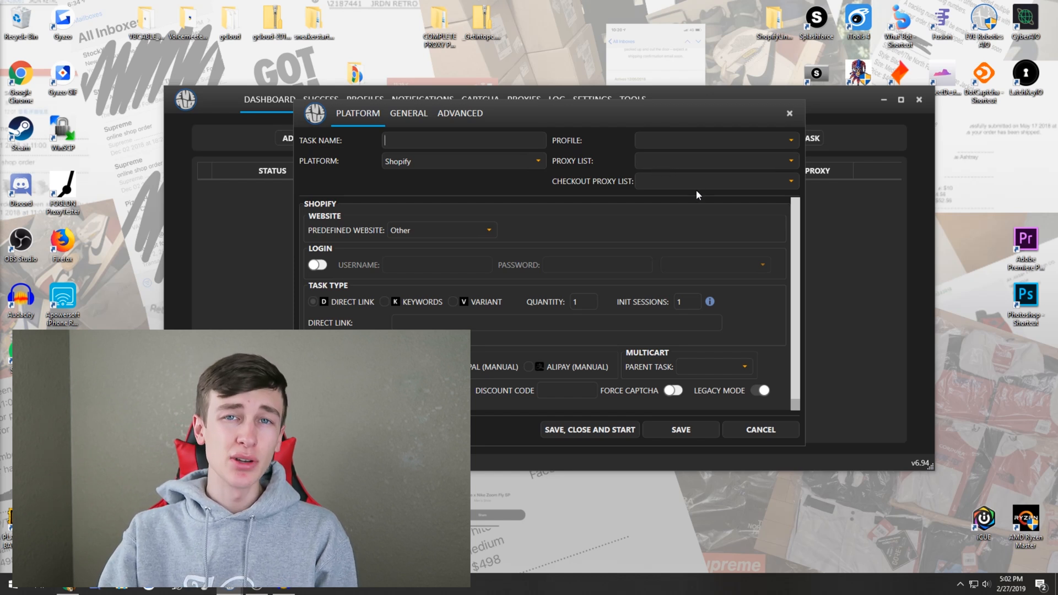
mouse_move(721, 174)
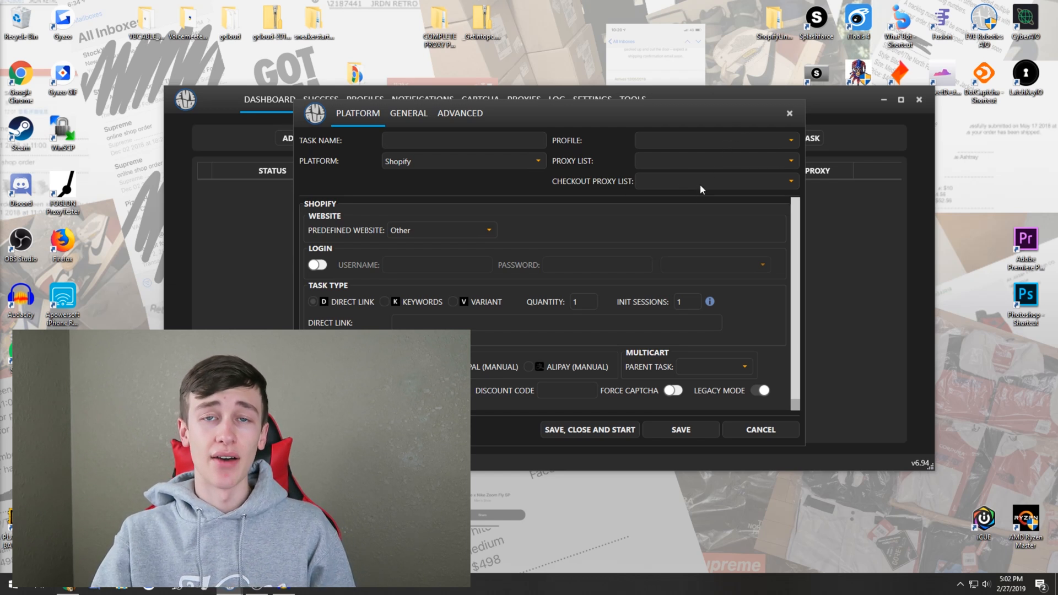
mouse_move(682, 143)
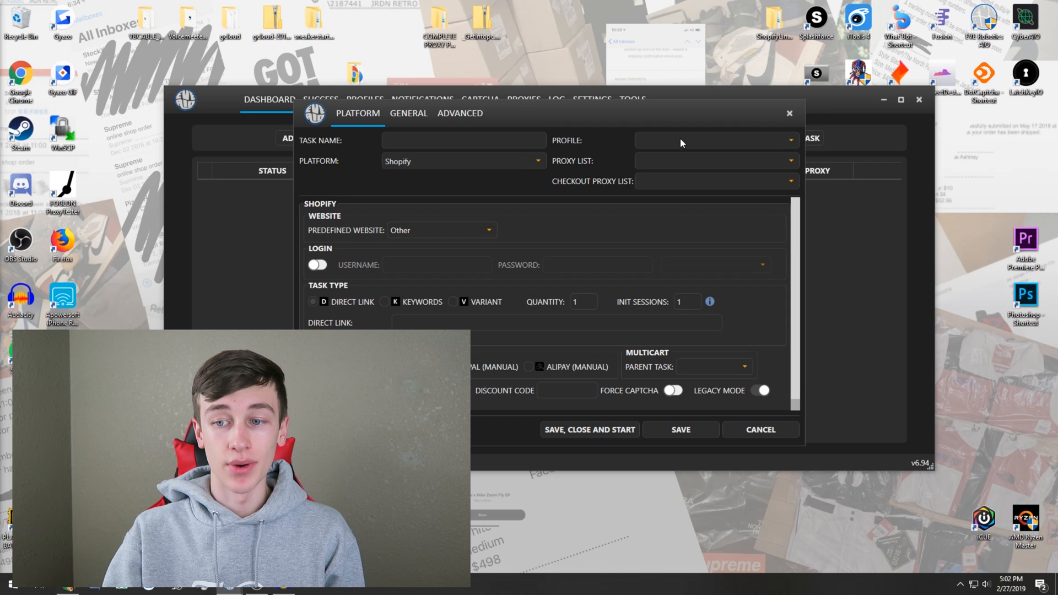
left_click(489, 230)
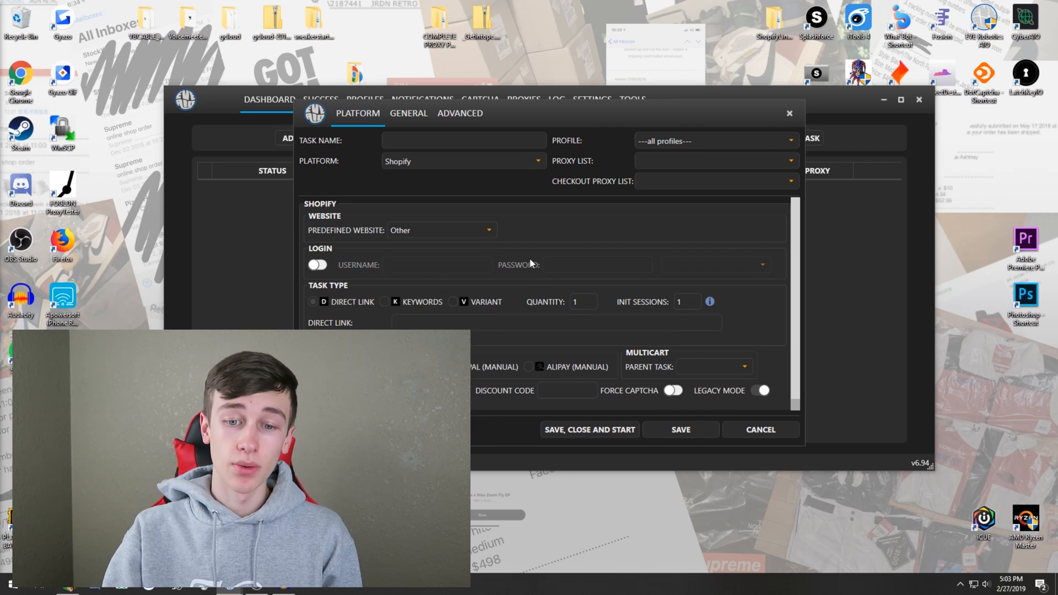
mouse_move(466, 300)
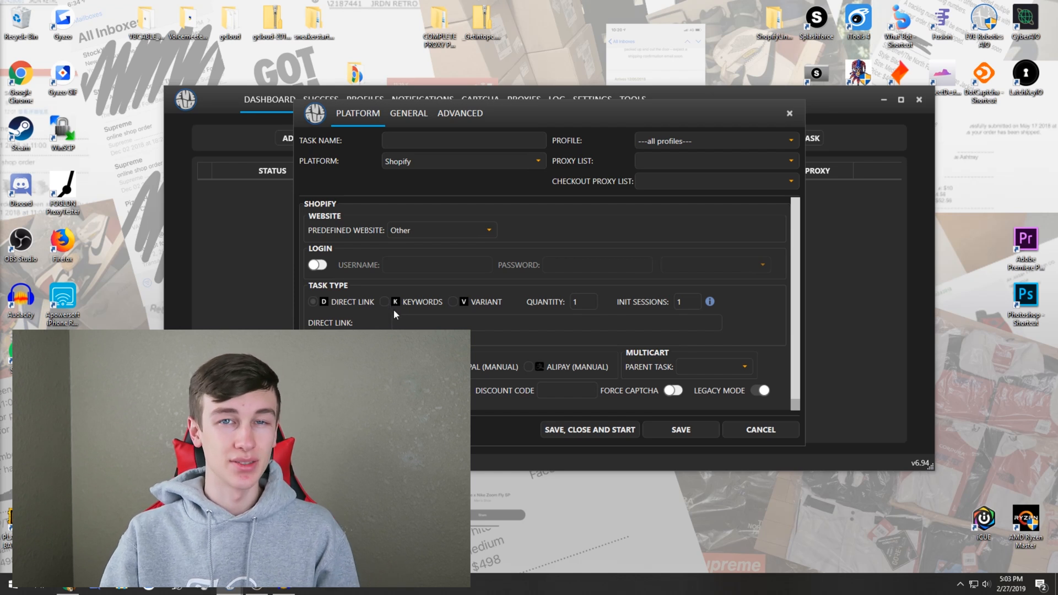
left_click(396, 301)
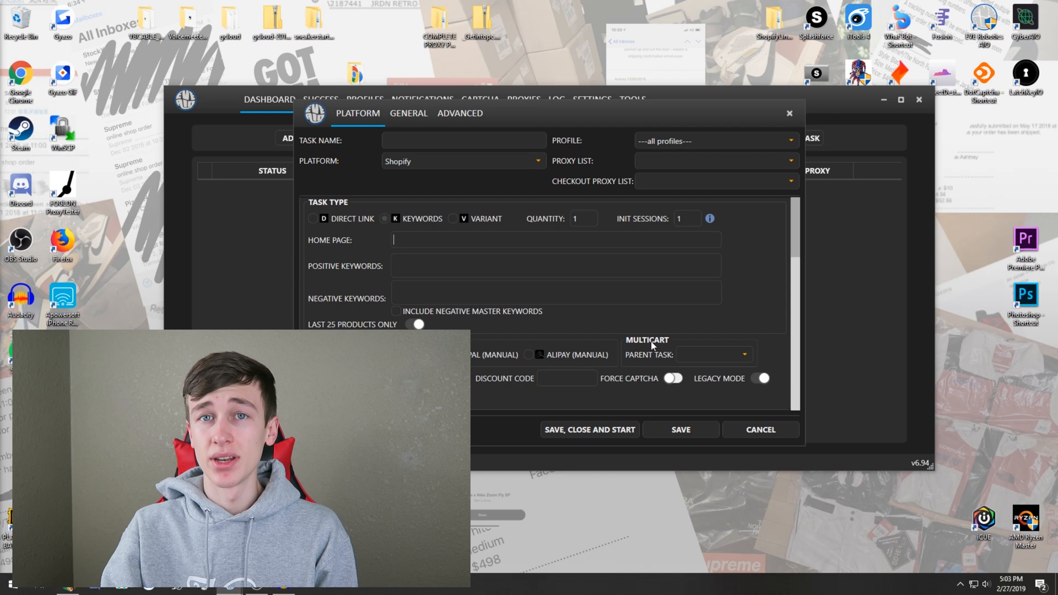
mouse_move(665, 299)
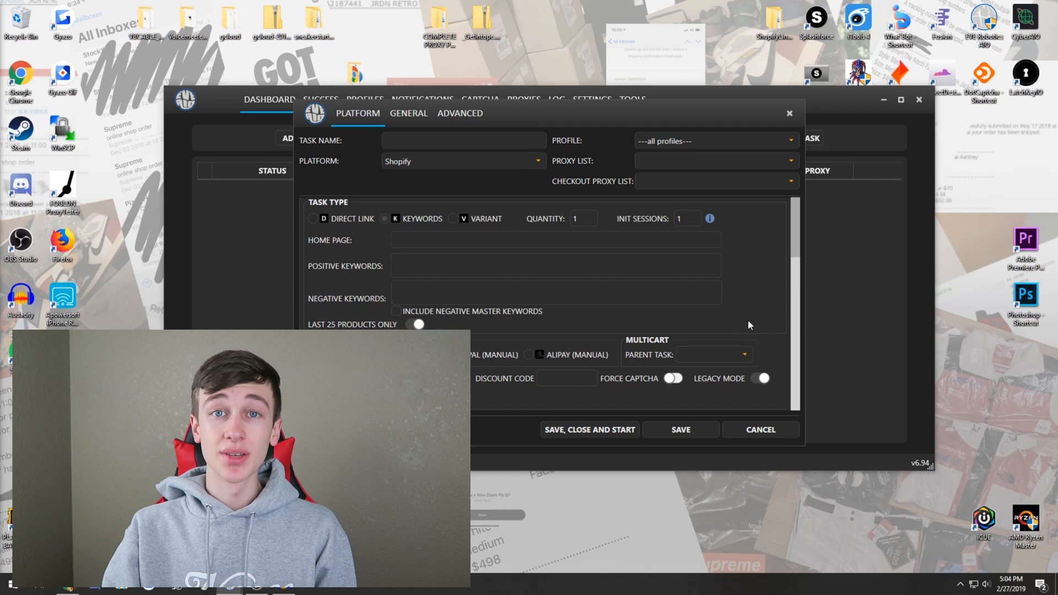
- On the GENERAL tab, give the task a random retry delay from 1000 to 1500 ms
left_click(408, 112)
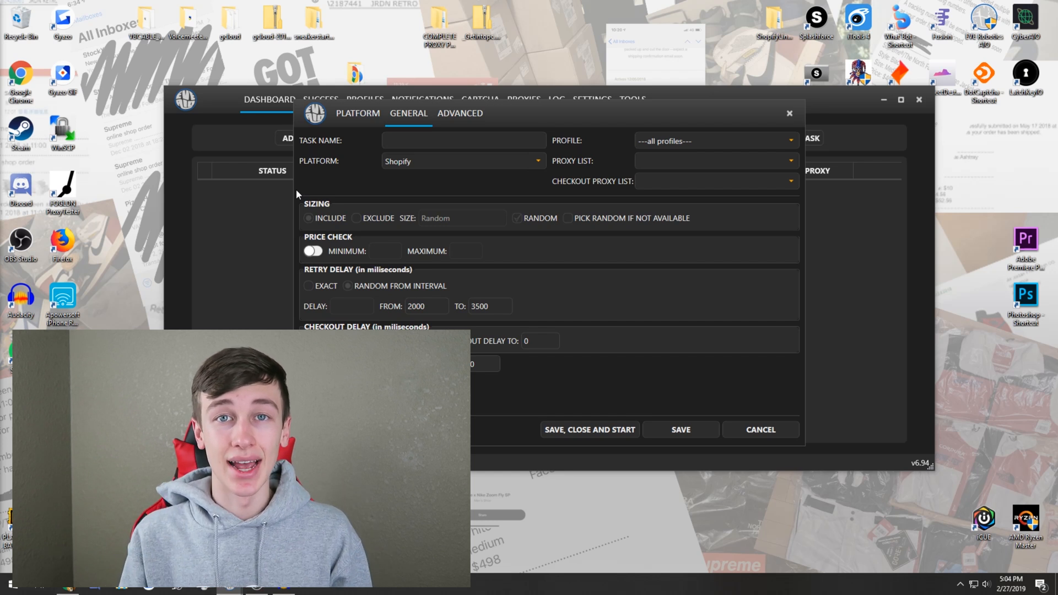
type("1500")
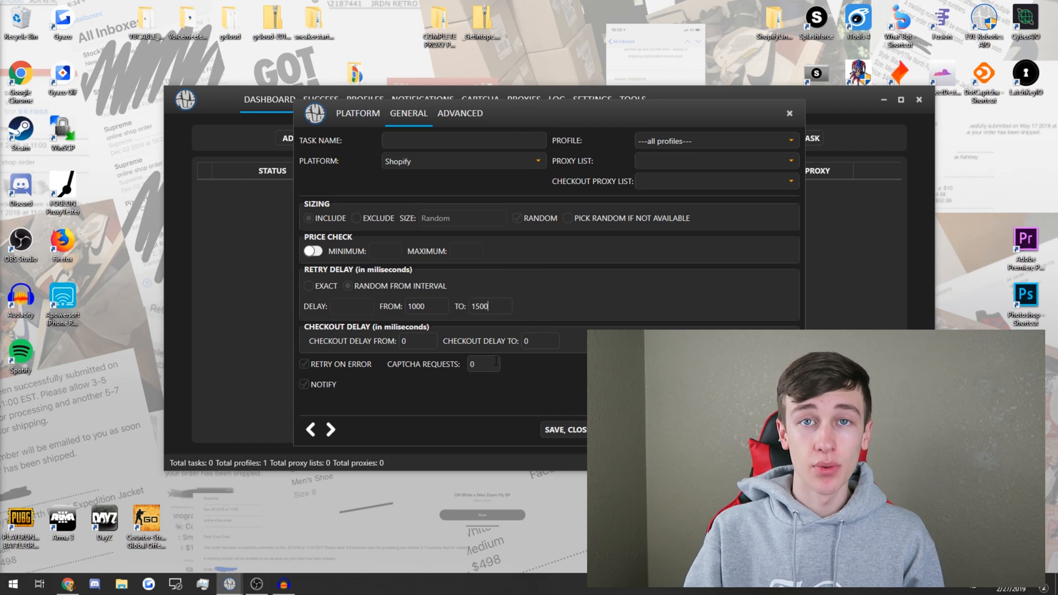
- Check the advanced captcha options, switching 2CAPTCHA solving on and back off
left_click(459, 113)
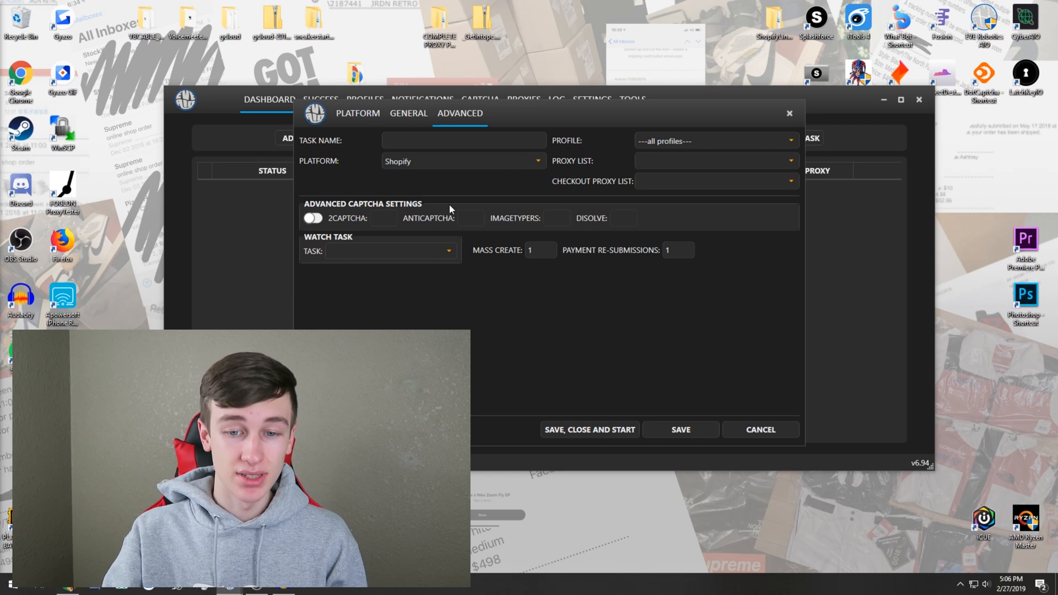
mouse_move(536, 190)
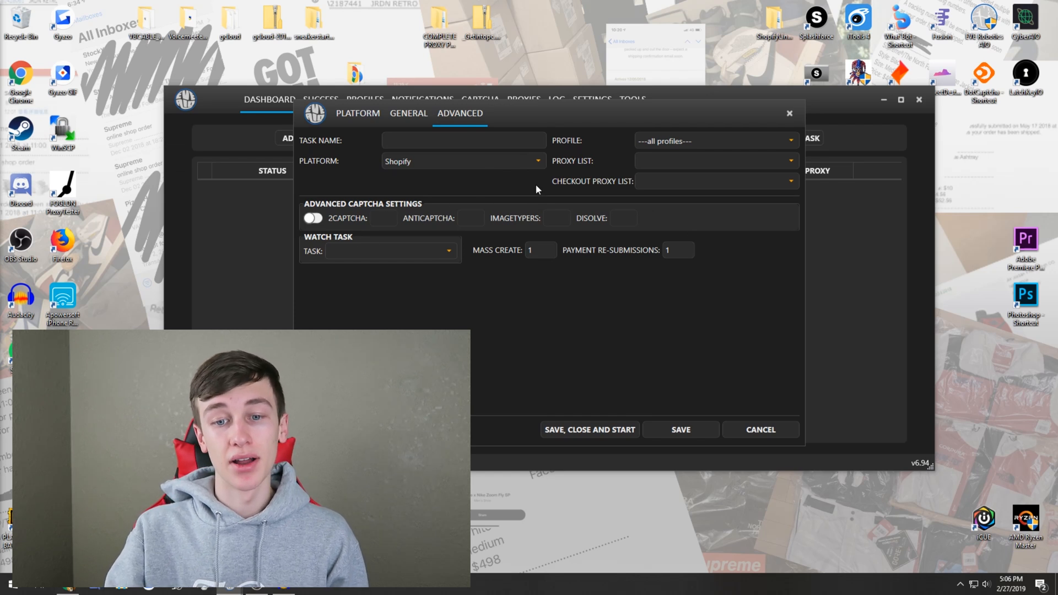
left_click(312, 217)
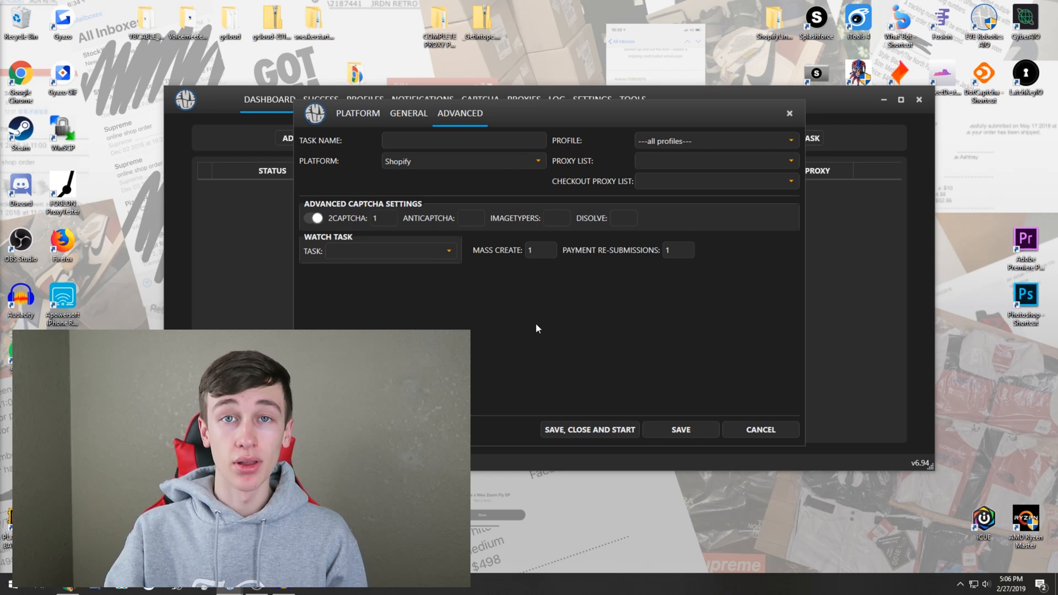
left_click(313, 217)
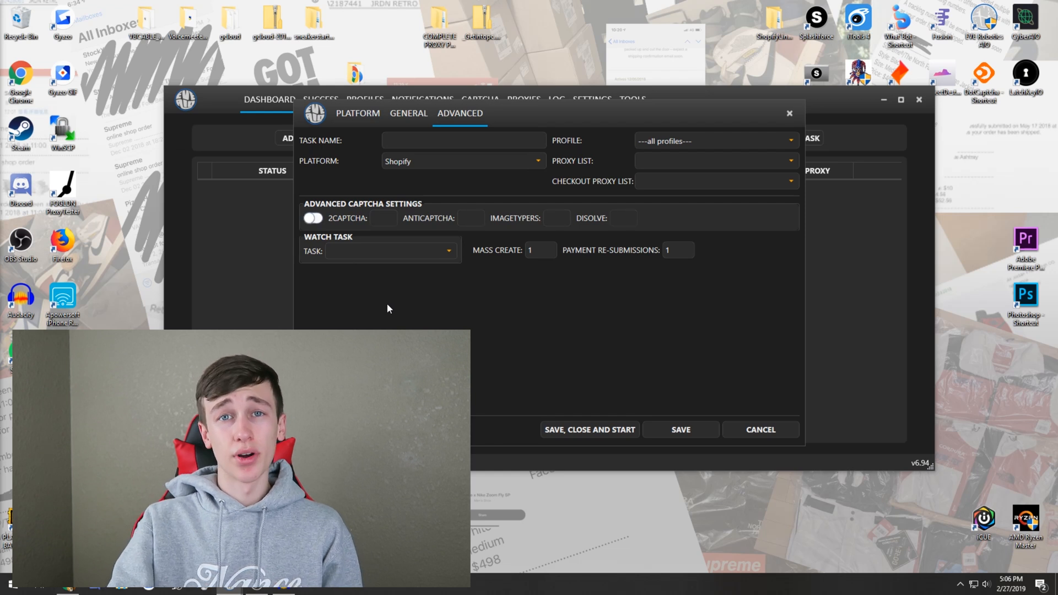
mouse_move(451, 248)
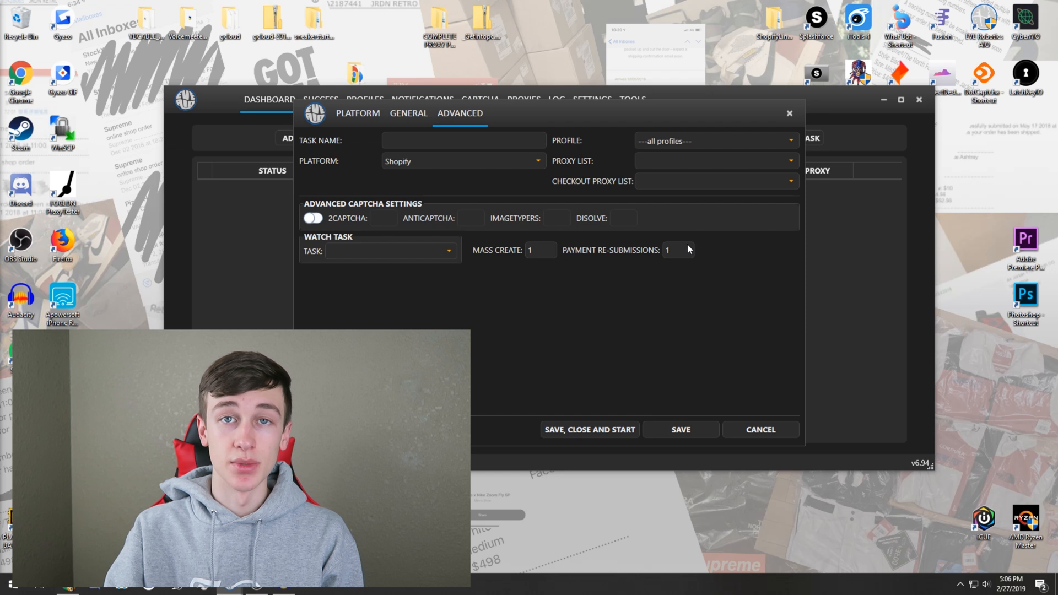
mouse_move(623, 241)
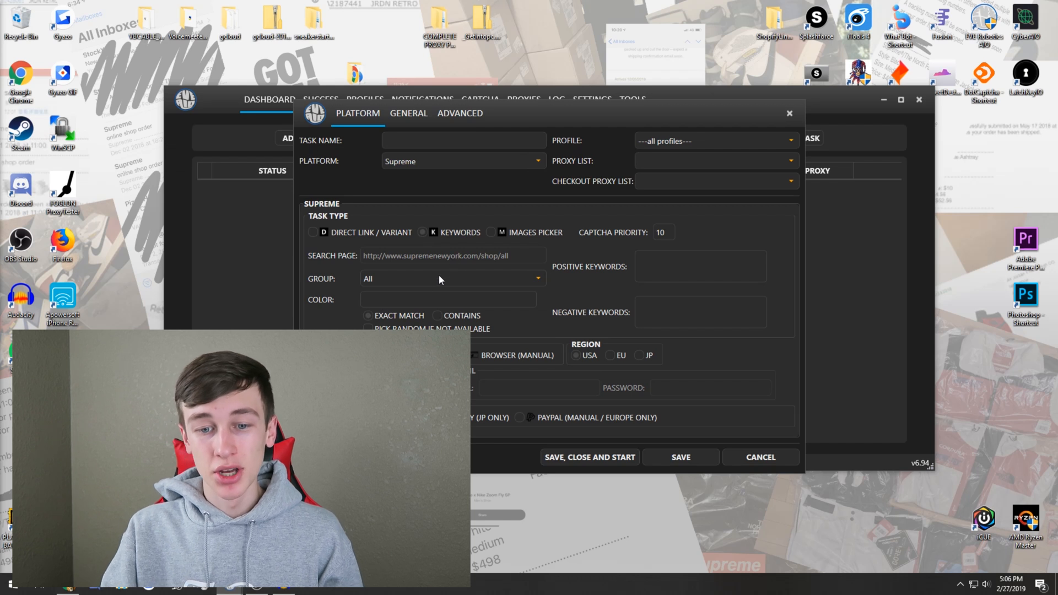
- Choose Supreme, set Checkout Delay To 3500 ms, and view the advanced options
left_click(452, 278)
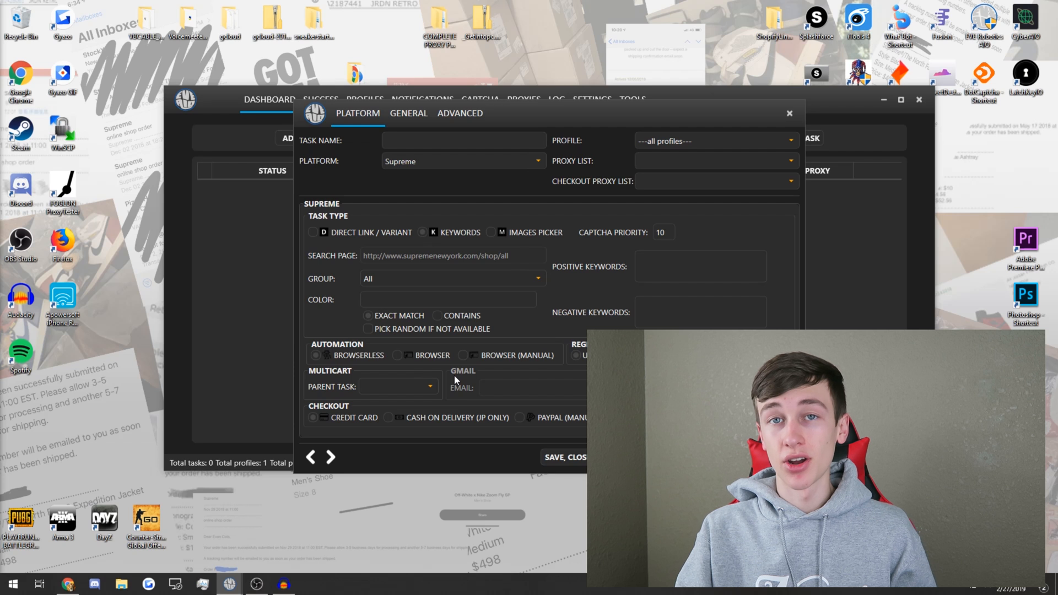
mouse_move(593, 322)
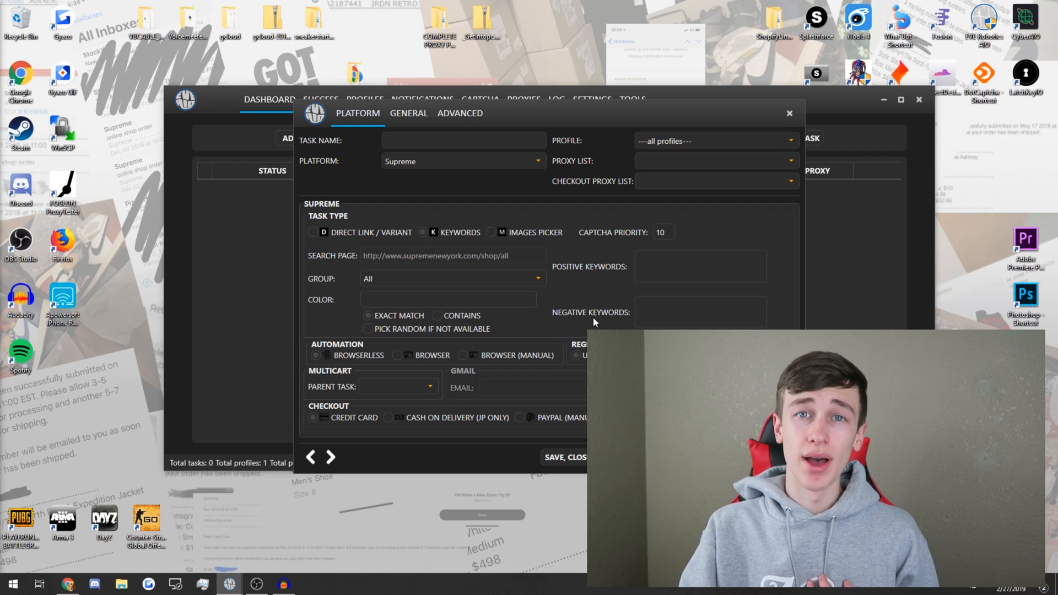
left_click(408, 113)
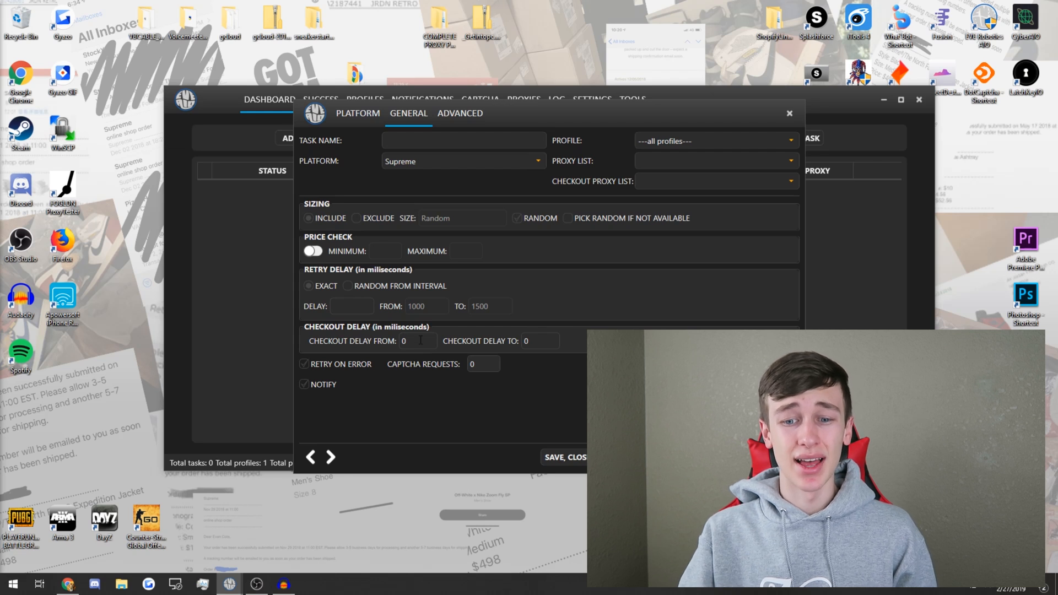
type("3500")
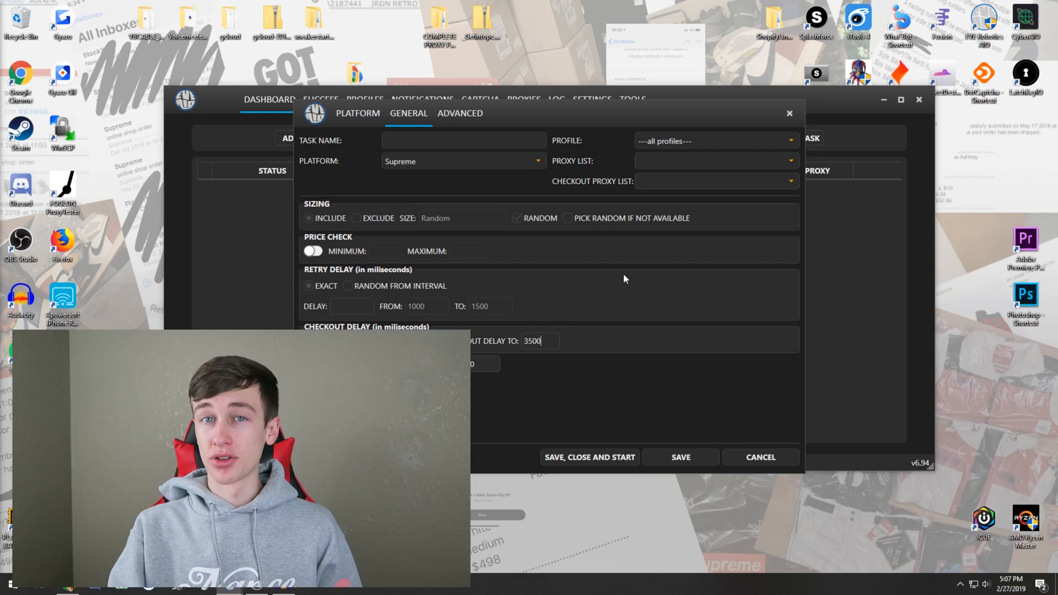
left_click(460, 112)
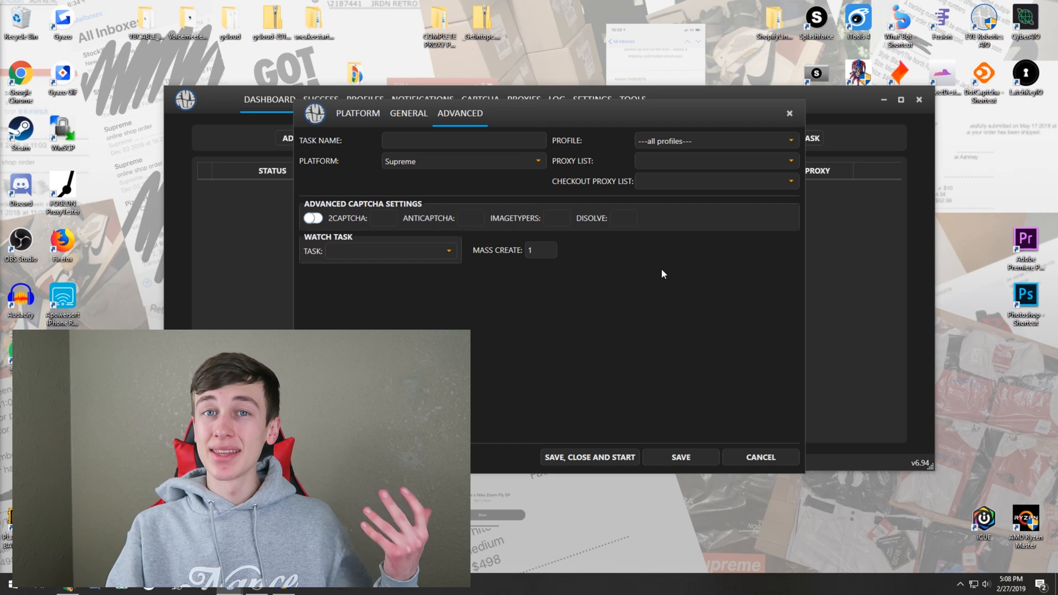
mouse_move(425, 233)
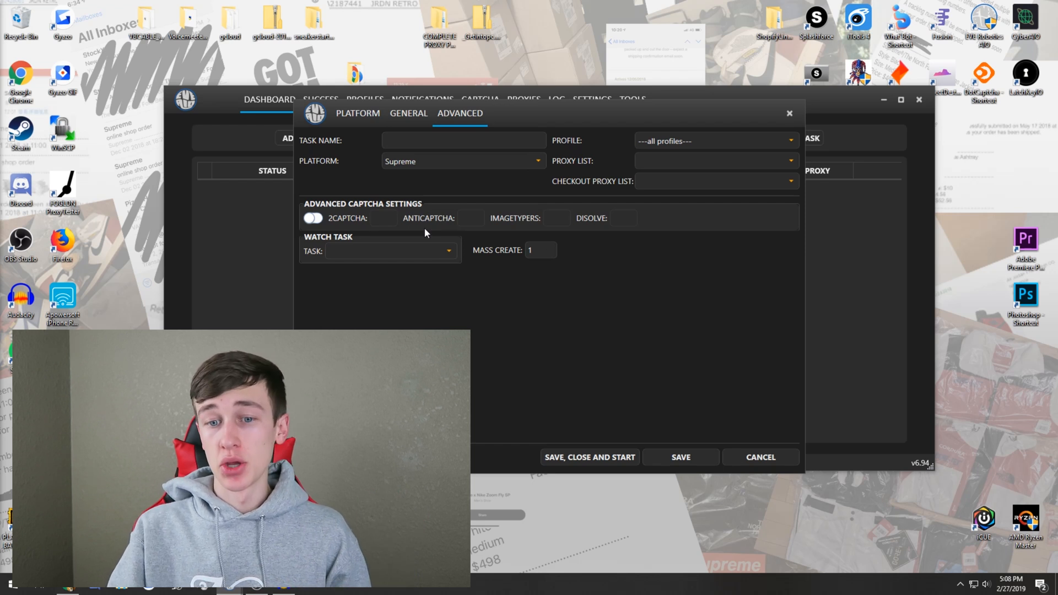